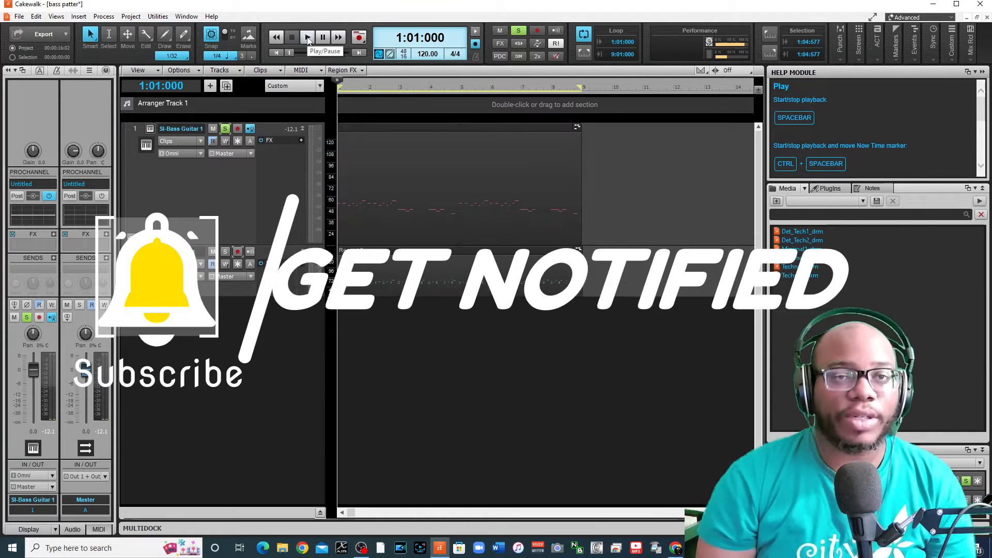
Step: Play the bass and drum tracks briefly, then stop playback
click(308, 37)
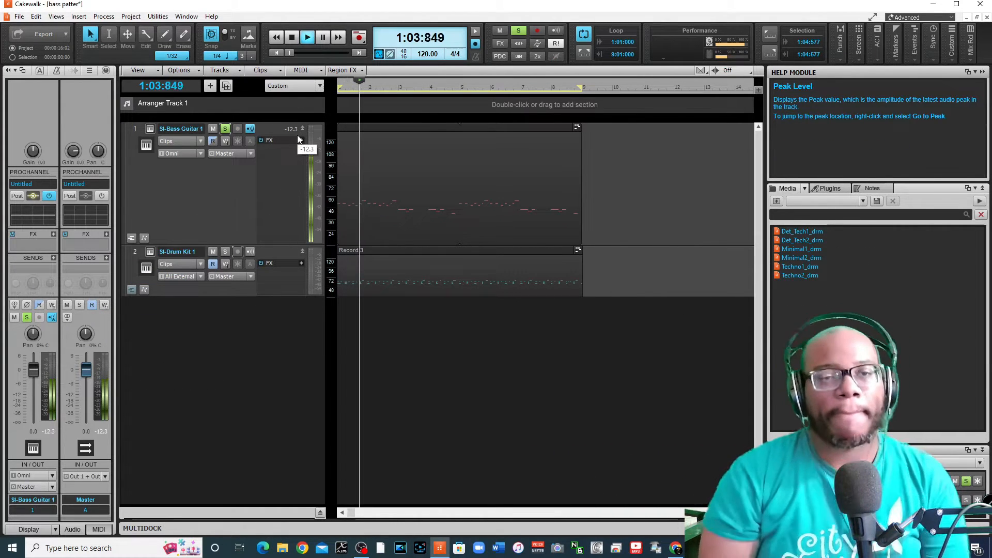
click(308, 36)
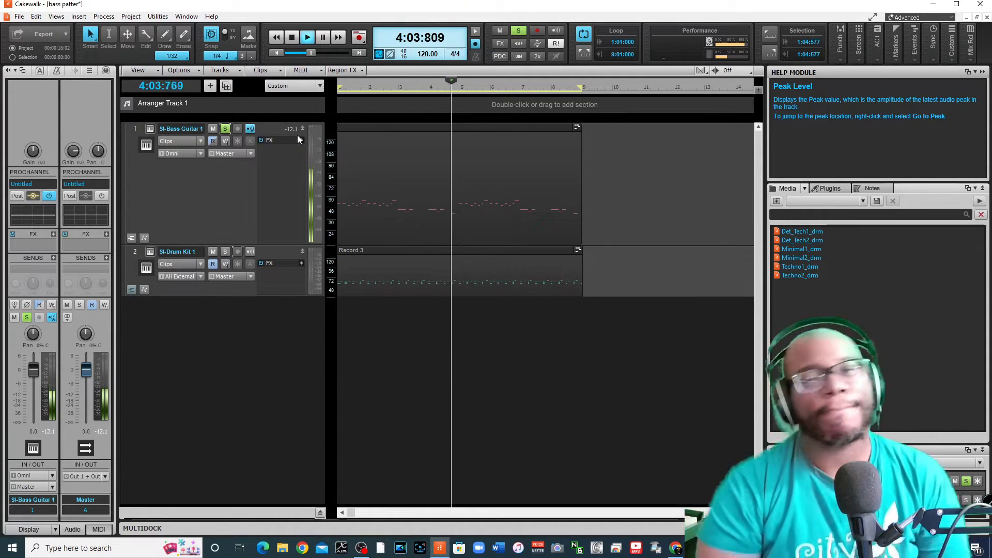
click(292, 38)
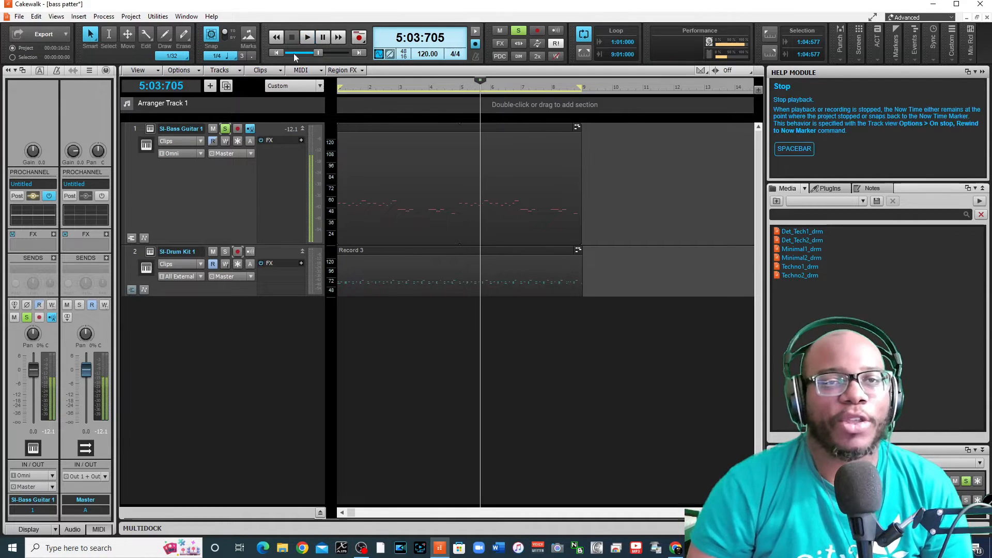
mouse_move(365, 188)
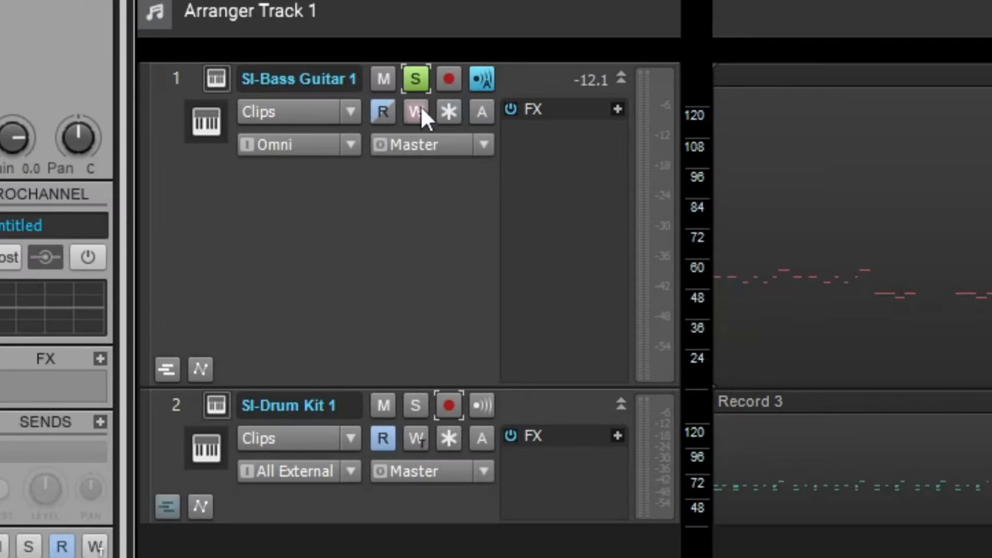
mouse_move(415, 111)
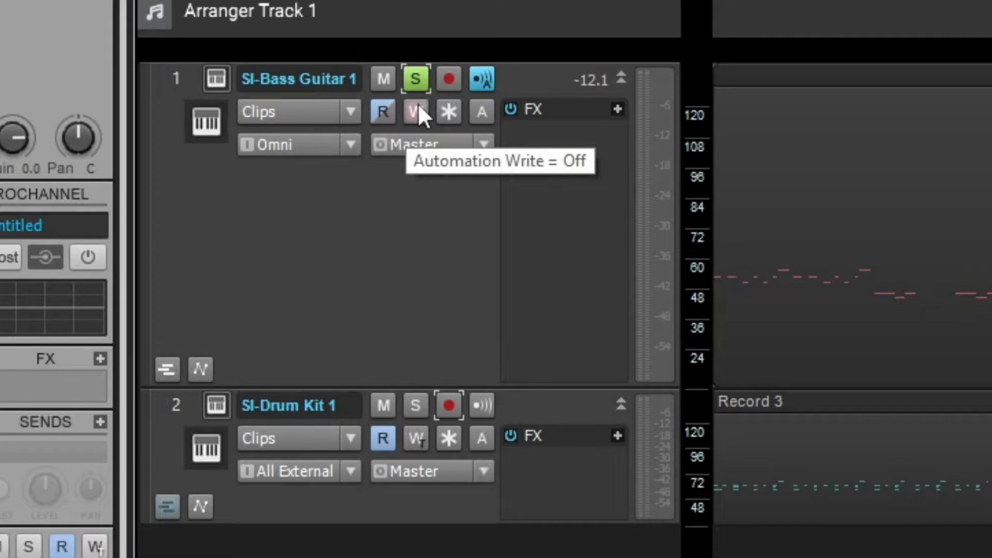
Step: Arm Automation Write on SI-Bass Guitar 1 and play while sweeping the Pan knob
click(415, 112)
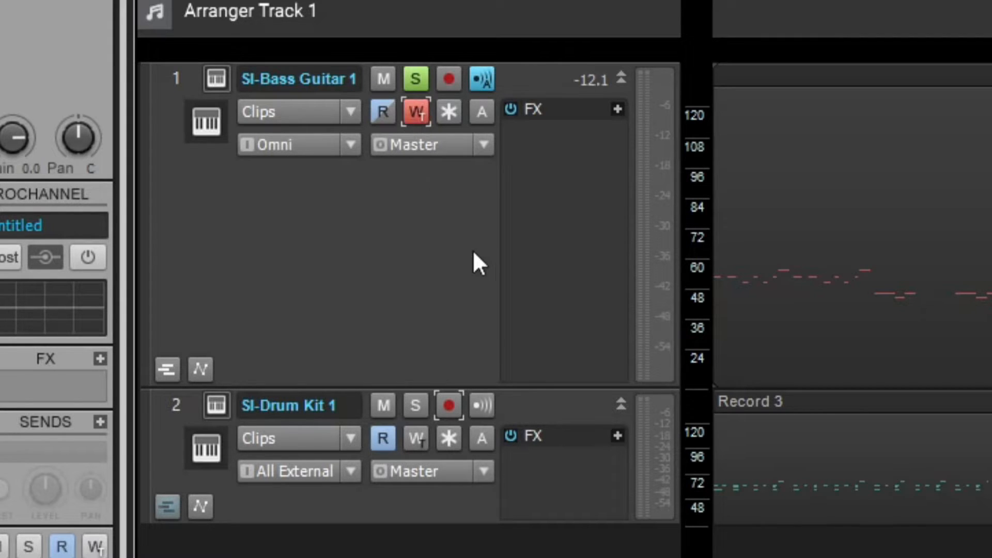
mouse_move(415, 111)
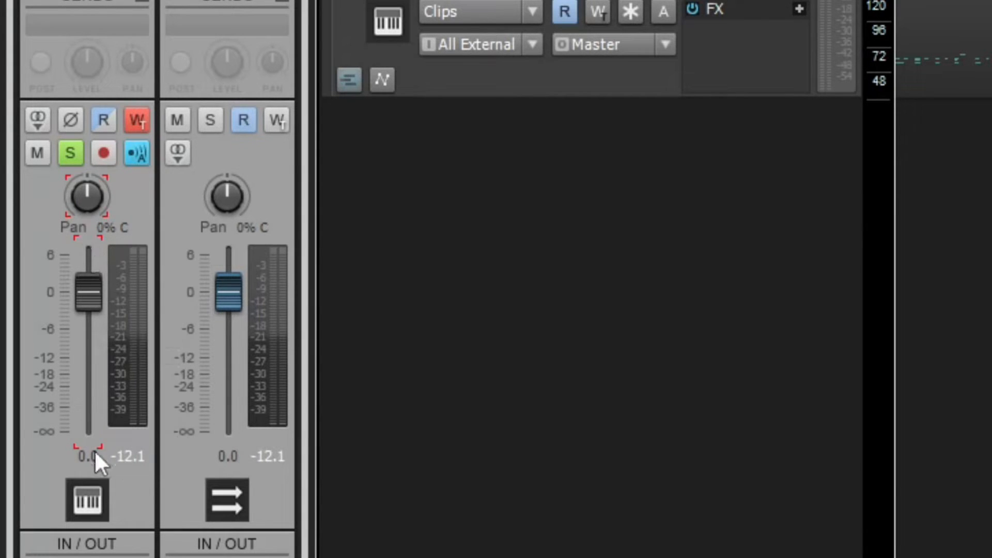
mouse_move(105, 244)
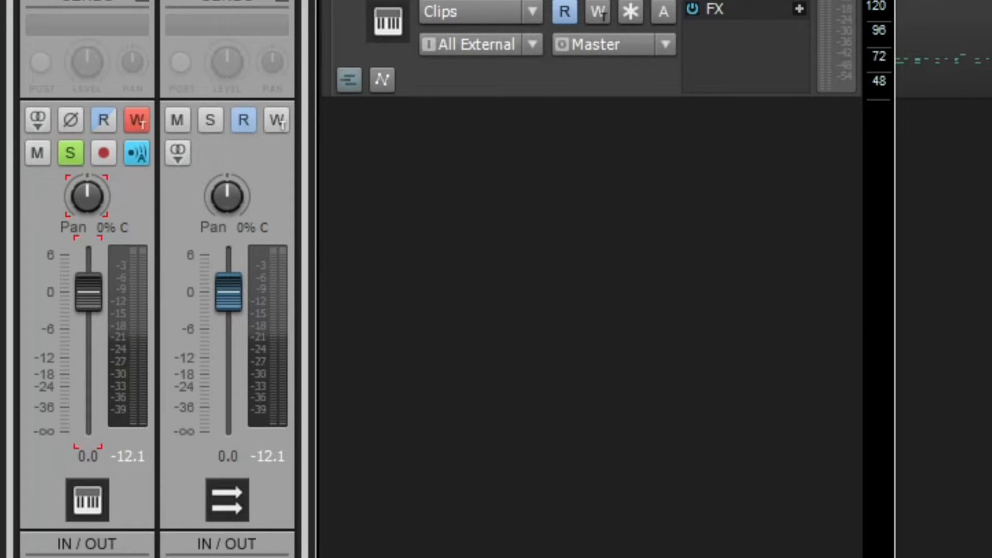
mouse_move(528, 43)
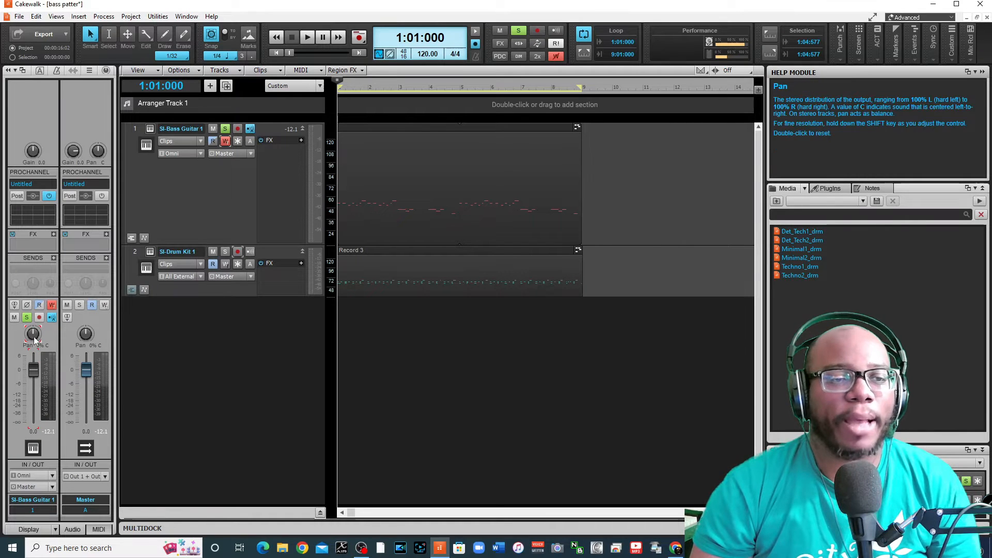
mouse_move(277, 53)
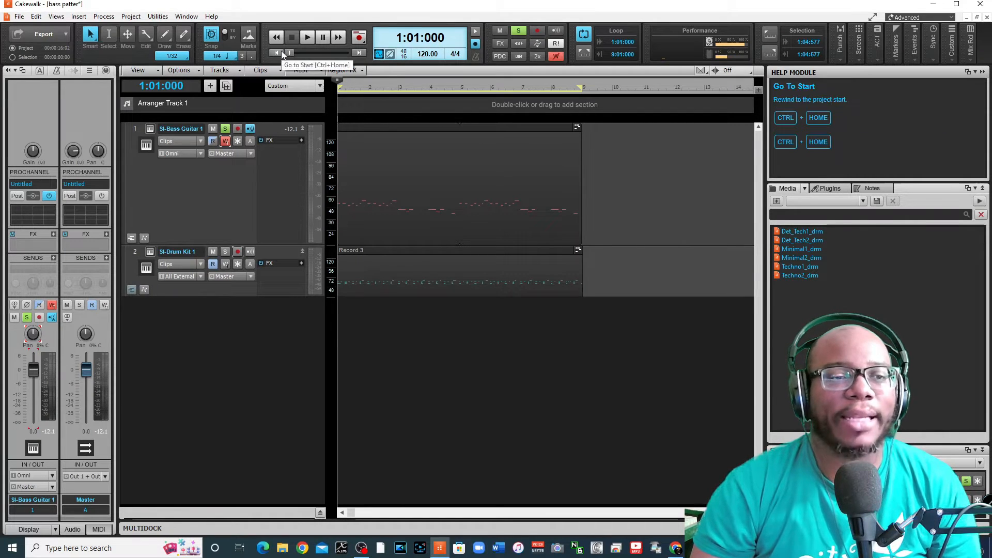
mouse_move(295, 115)
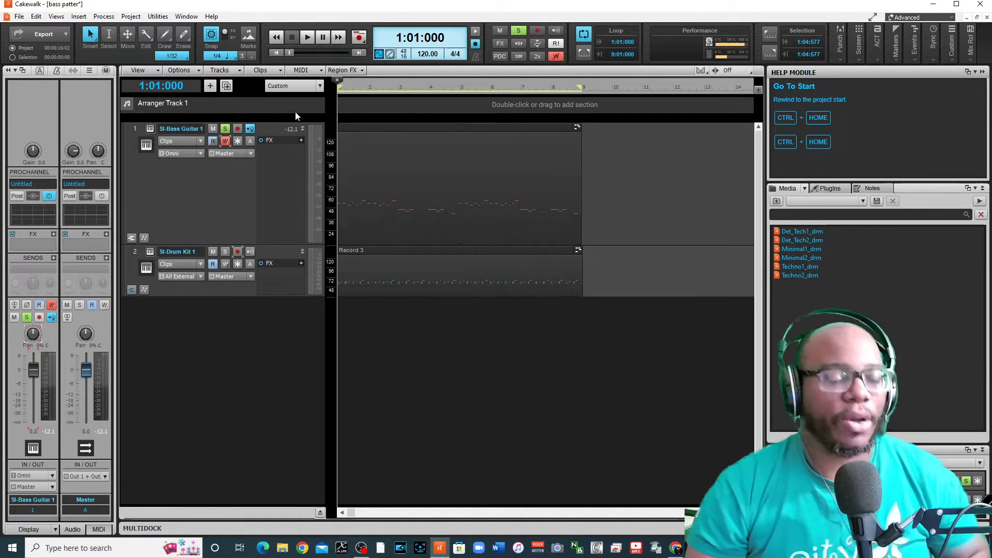
mouse_move(33, 334)
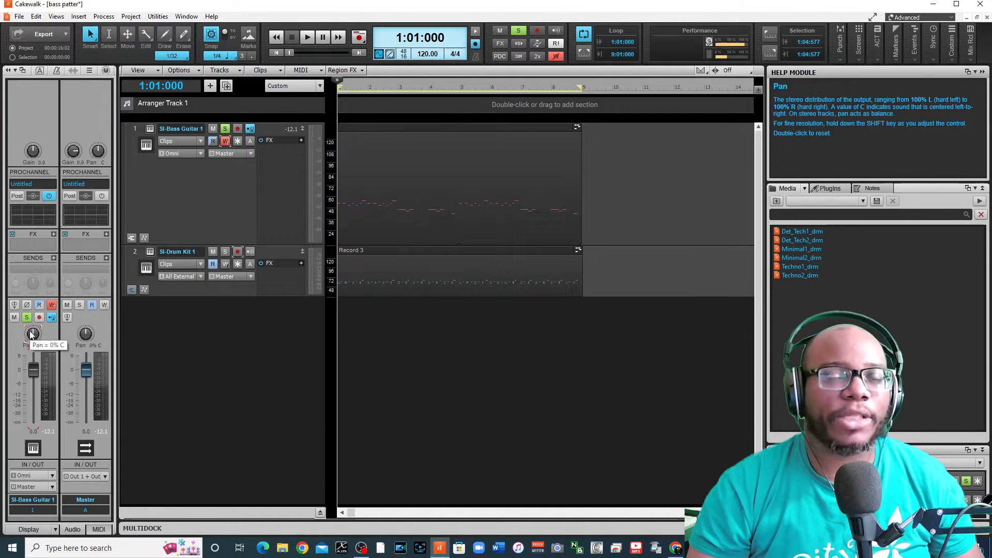
click(307, 37)
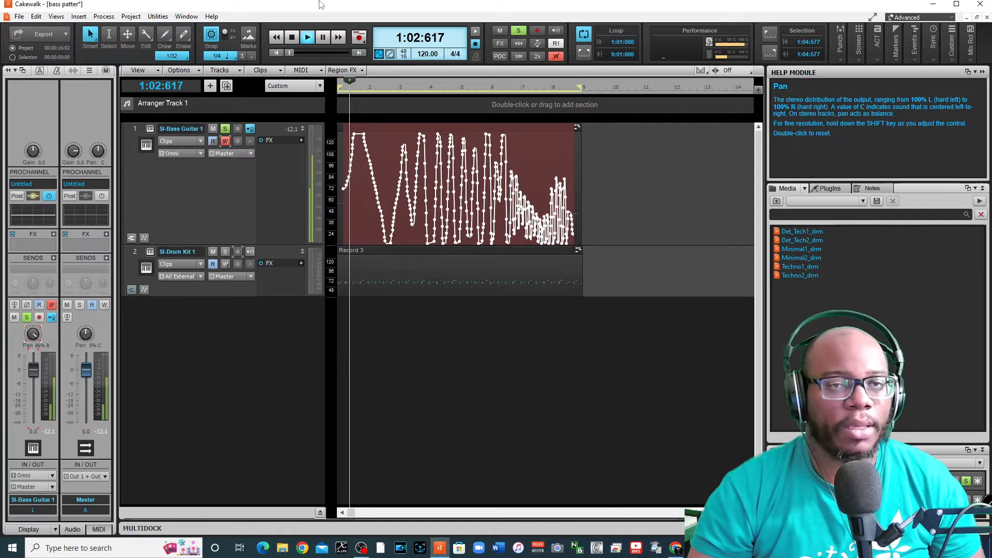
Step: Stop writing, then play back the recorded pan envelope through bar eight and stop
click(291, 37)
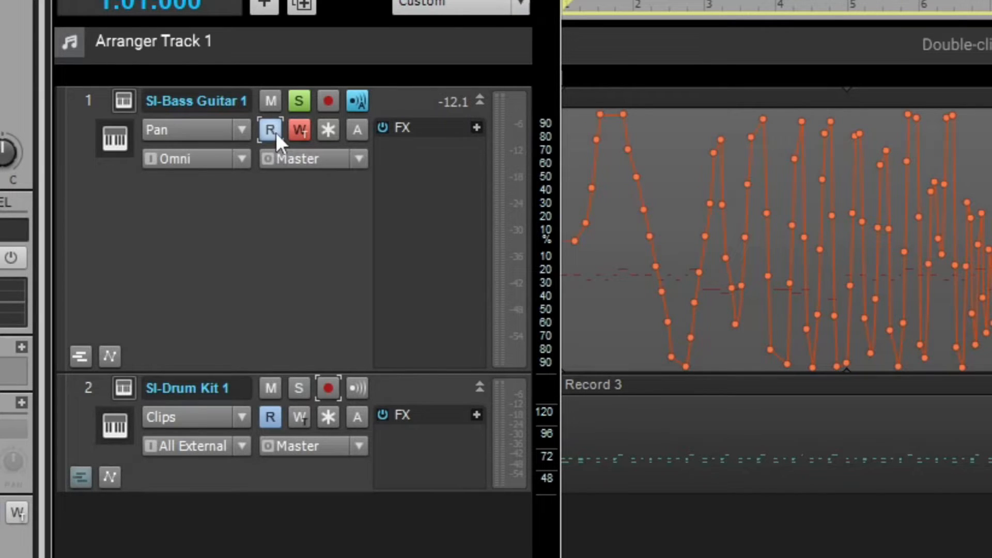
mouse_move(270, 129)
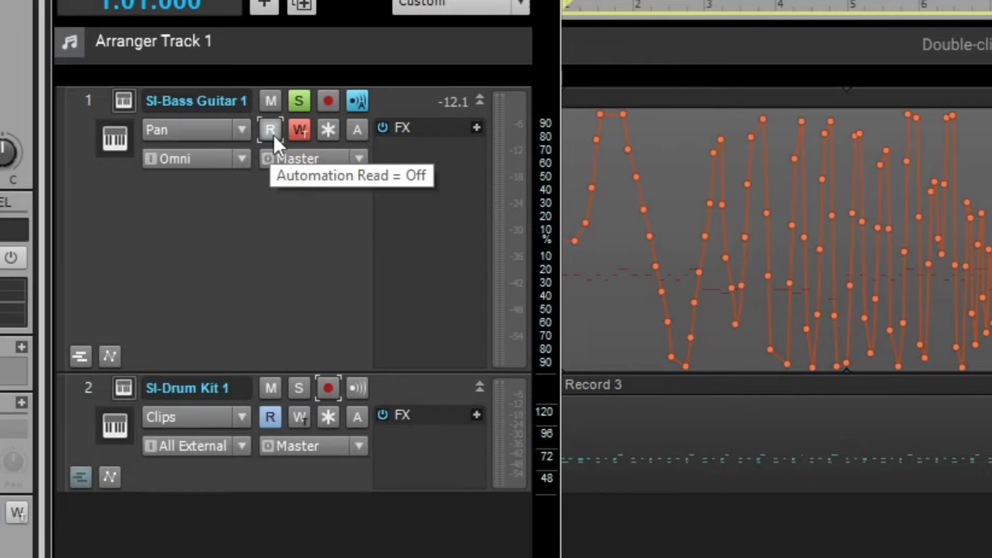
mouse_move(278, 142)
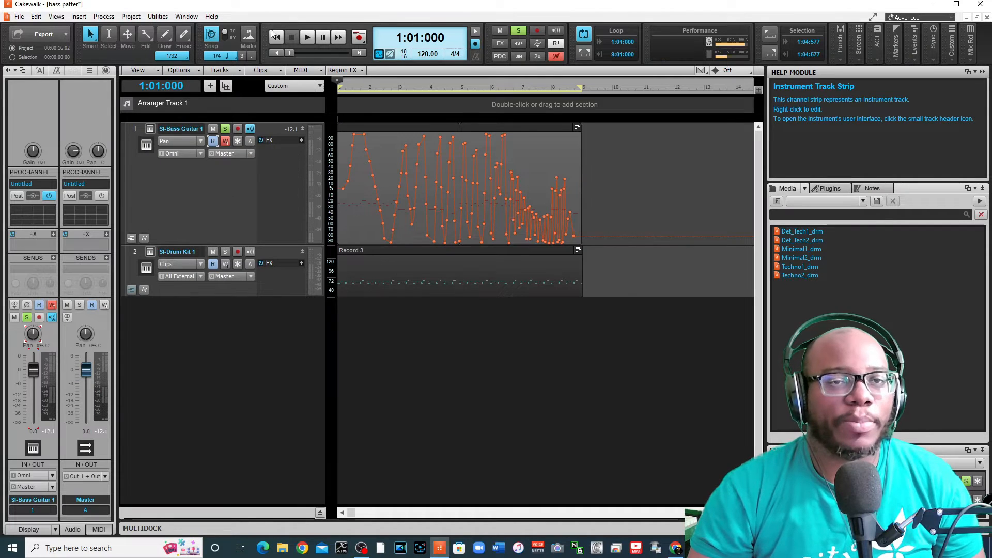
mouse_move(307, 36)
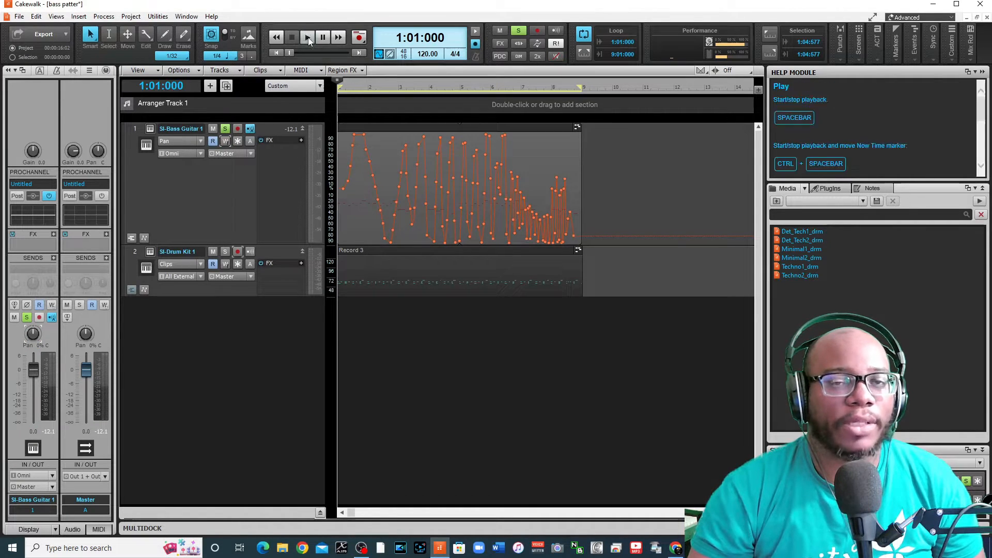
click(307, 38)
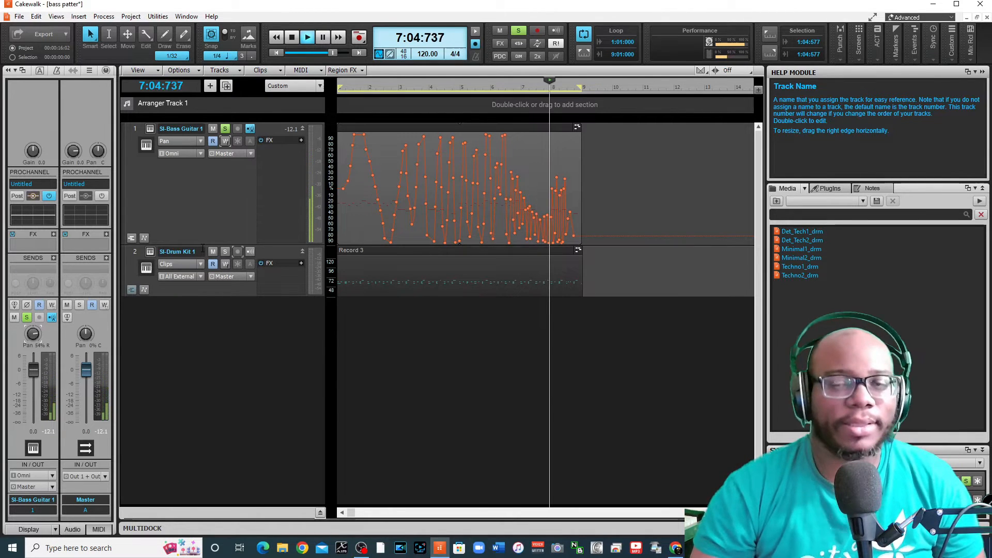
click(292, 38)
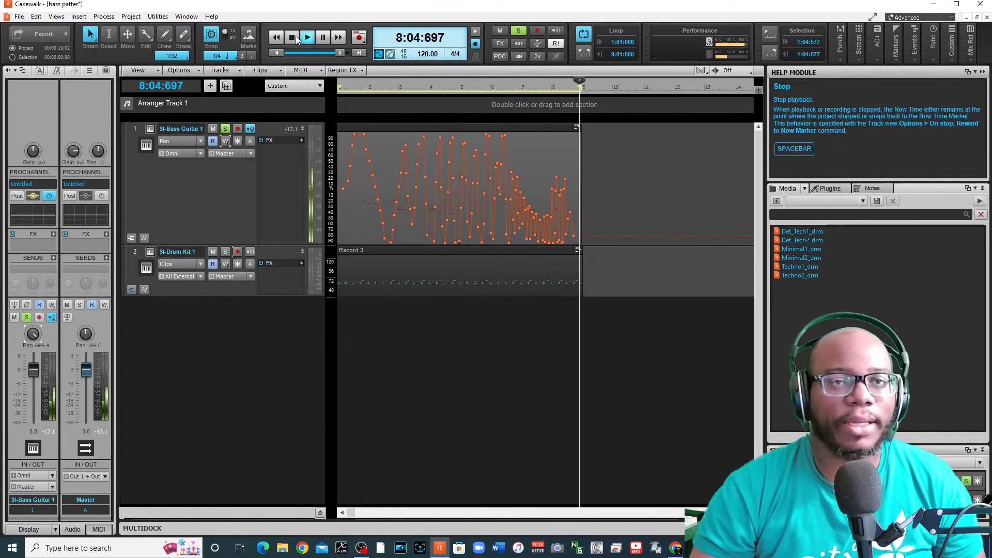
click(292, 37)
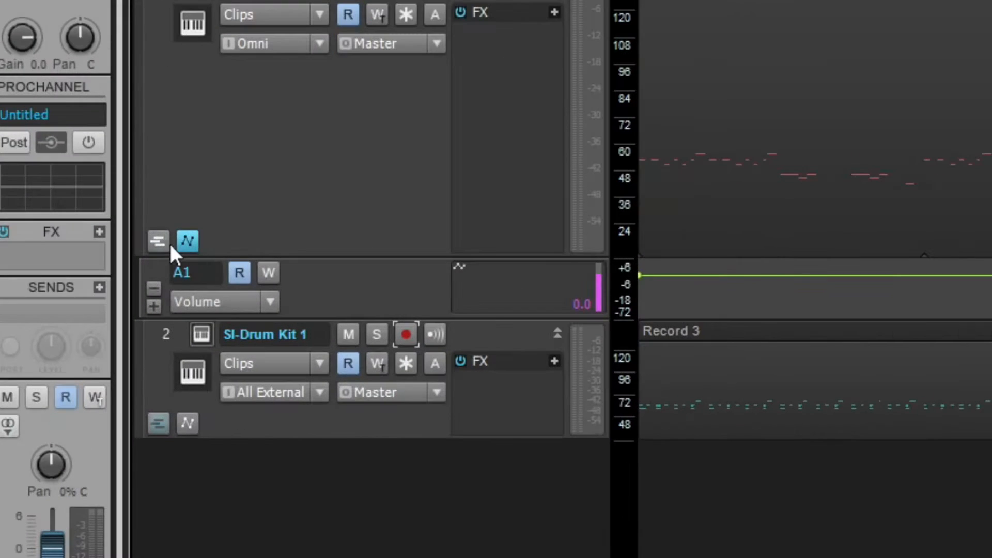
mouse_move(157, 241)
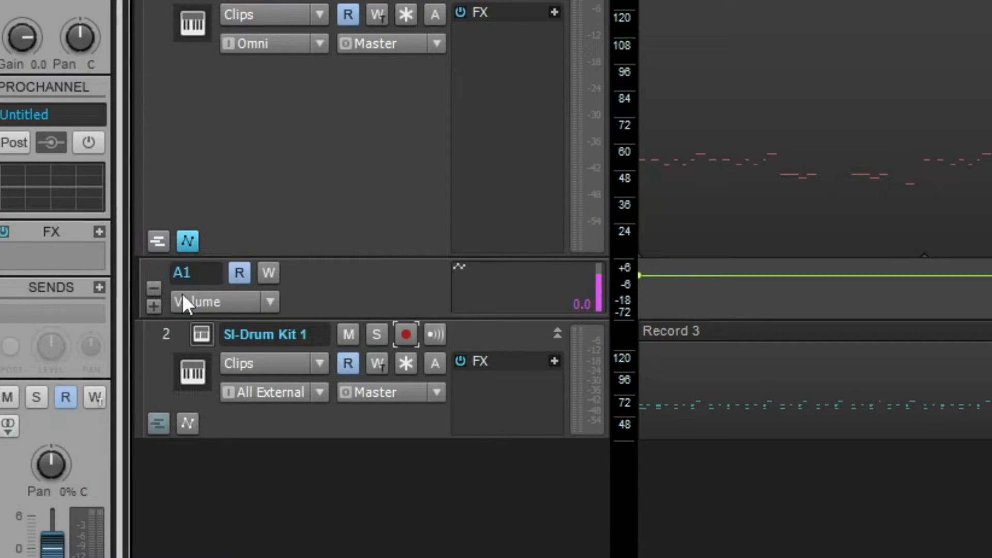
mouse_move(325, 249)
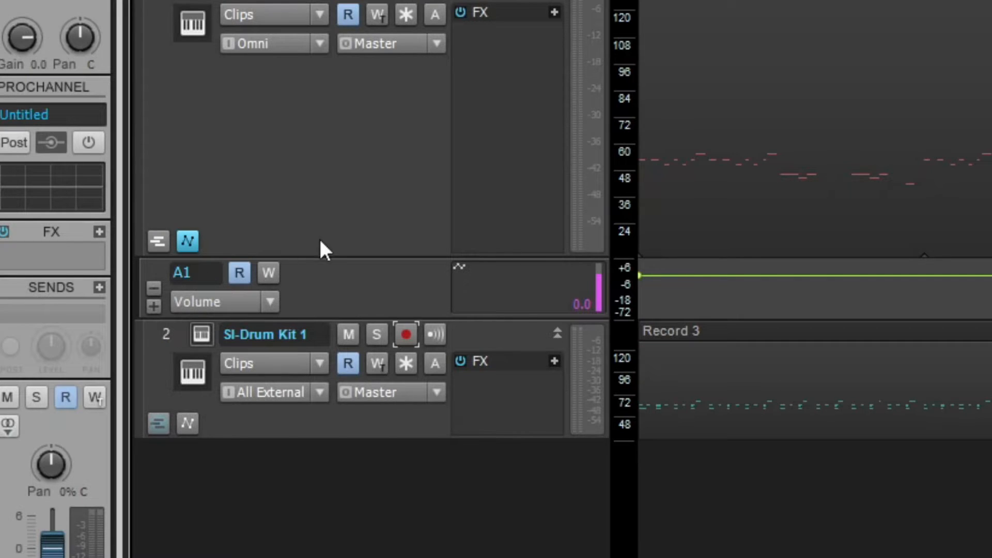
mouse_move(281, 269)
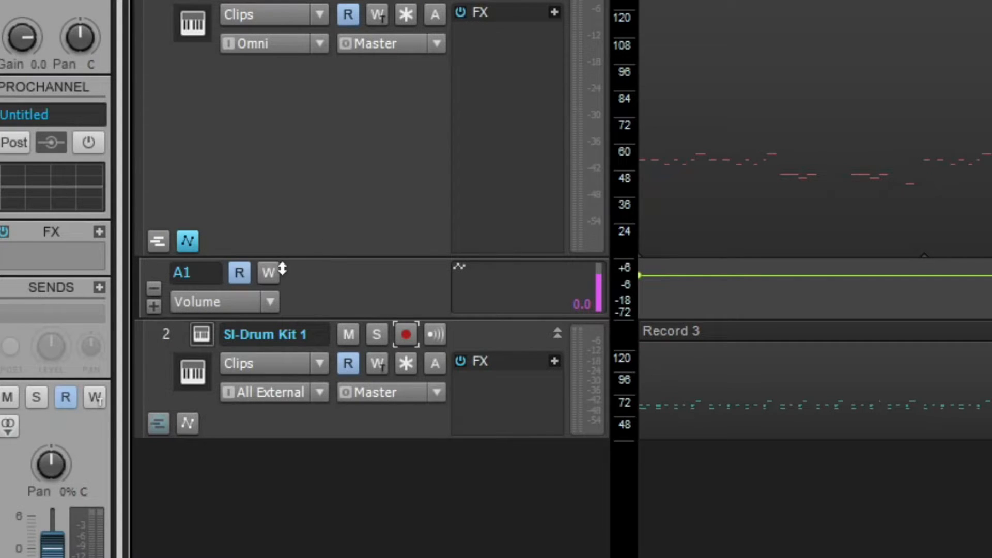
Step: Arm lane A1 for writing and choose Volume from its parameter list
click(267, 273)
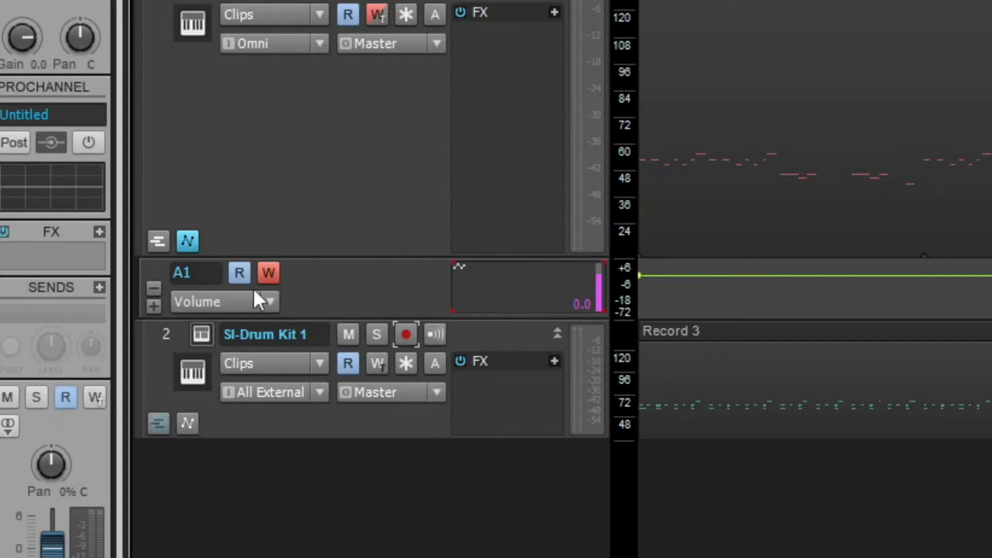
mouse_move(324, 314)
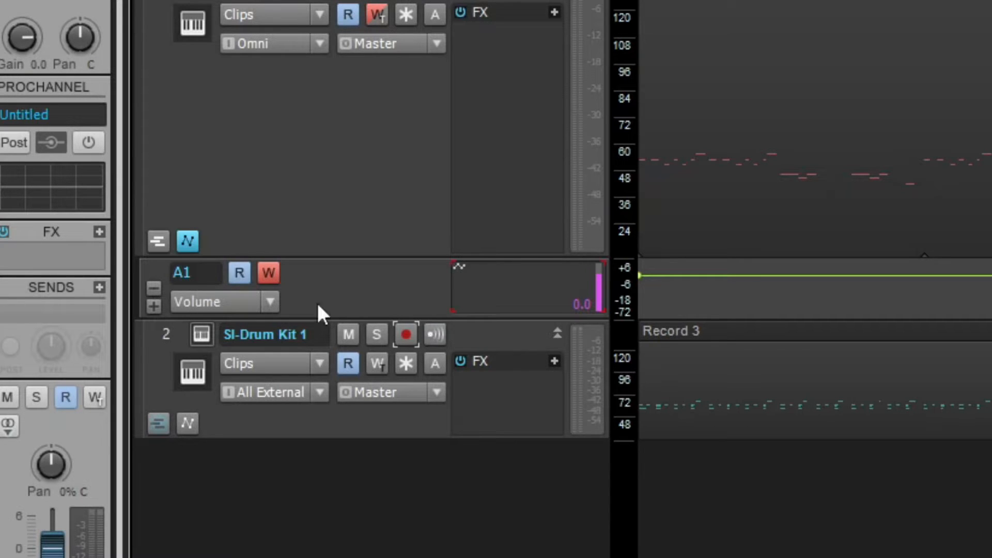
click(269, 302)
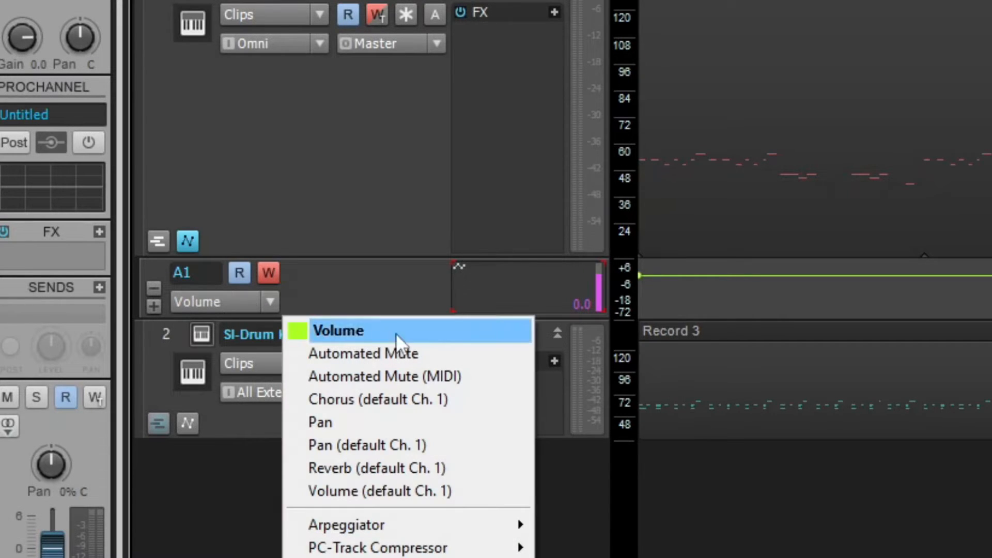
mouse_move(421, 501)
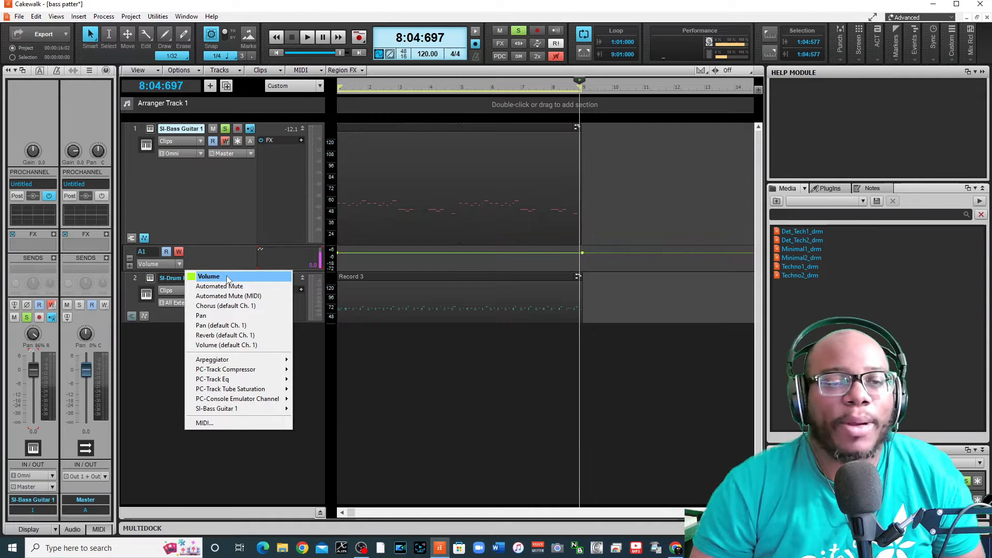
click(208, 276)
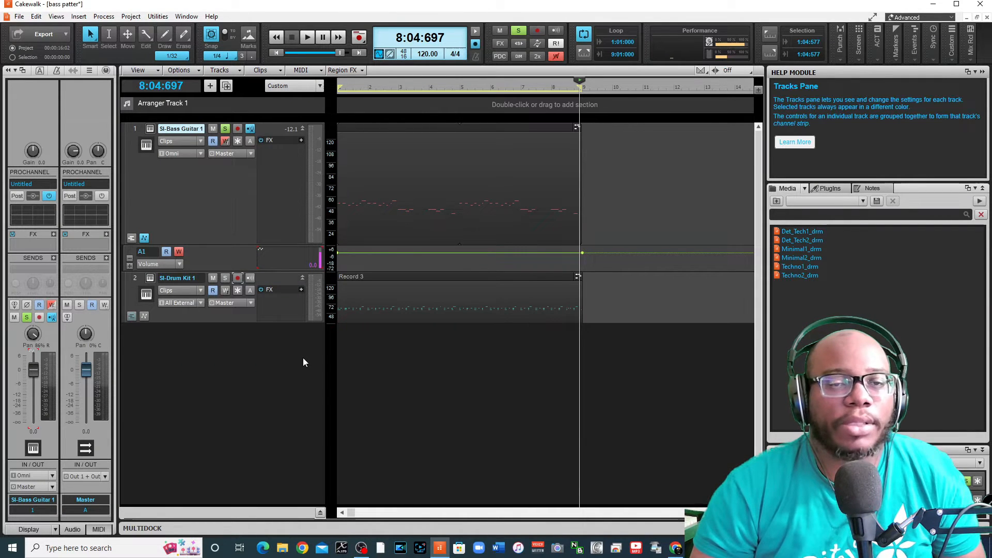
mouse_move(339, 255)
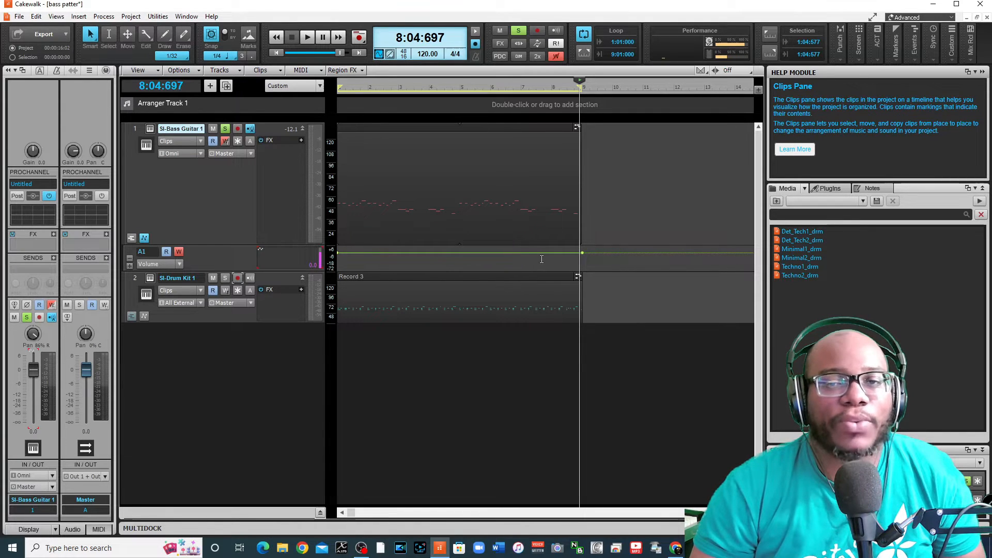
mouse_move(341, 254)
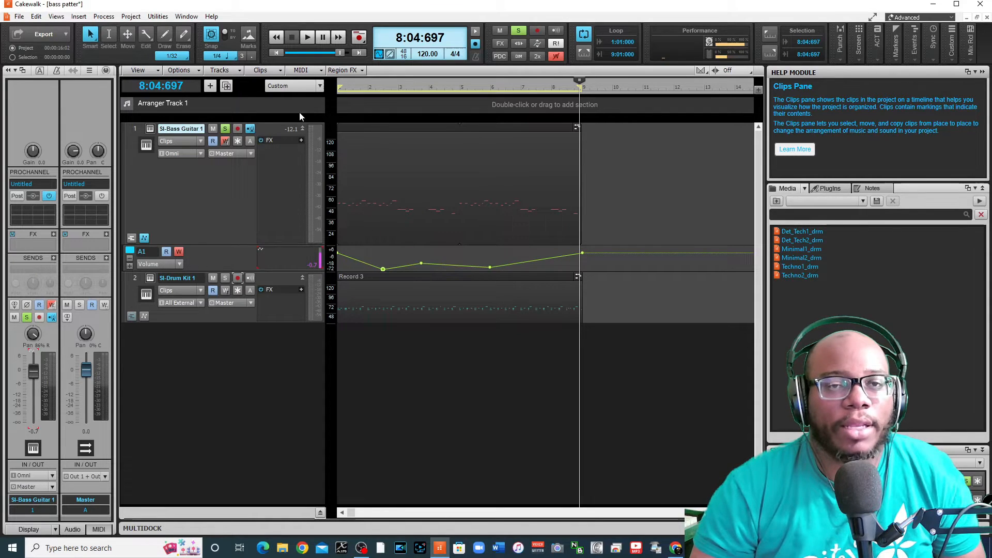
Step: Rewind to the start and play the dipping volume envelope through bar eight
click(275, 53)
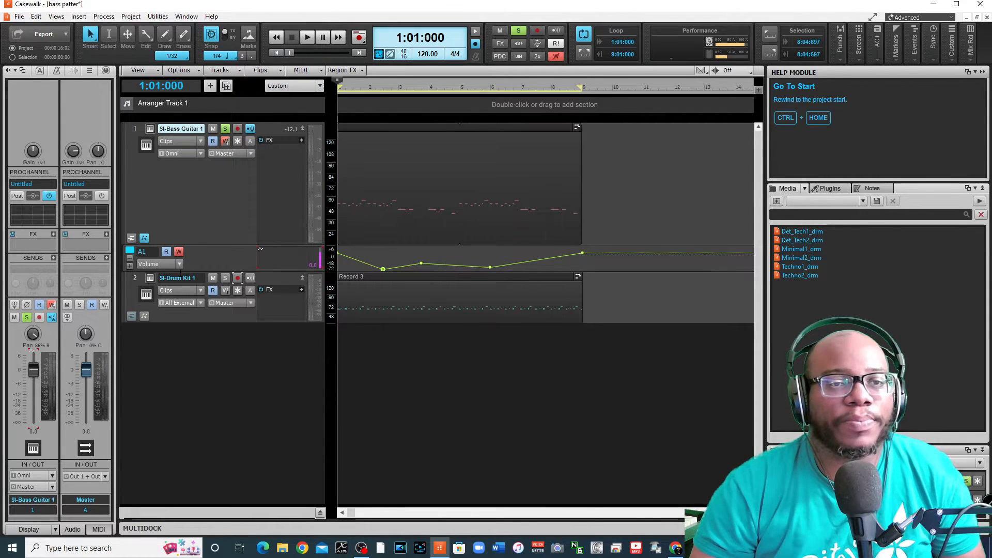
click(307, 36)
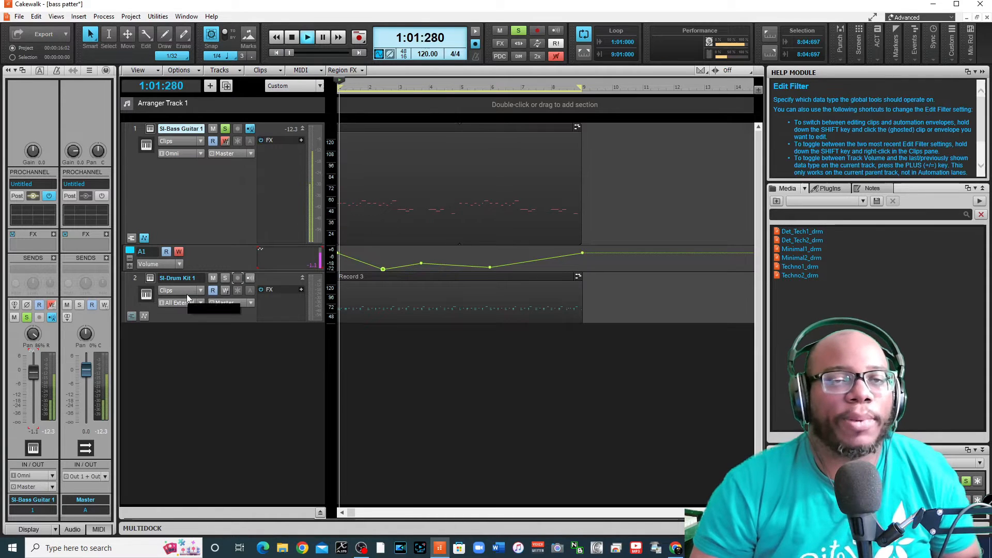
click(307, 37)
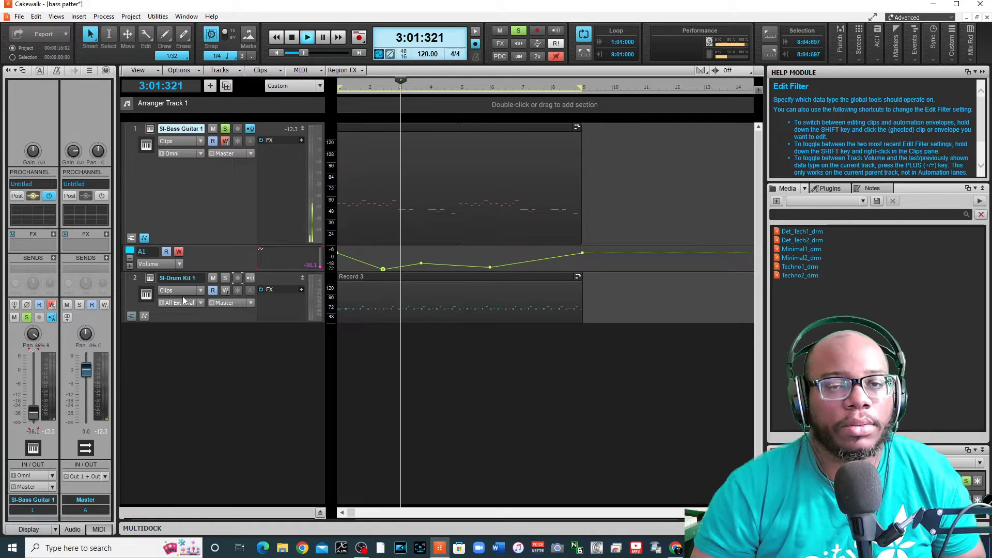
click(308, 37)
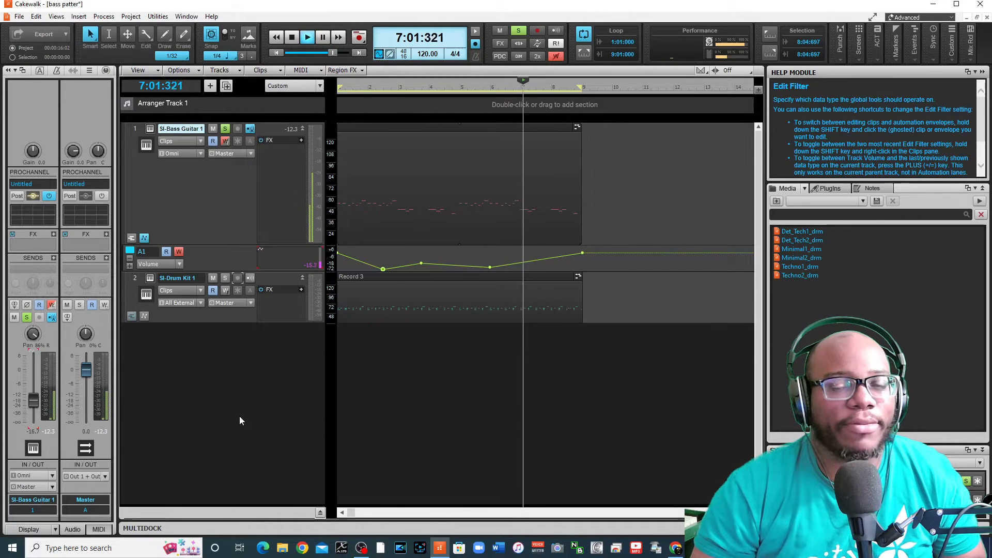
click(307, 37)
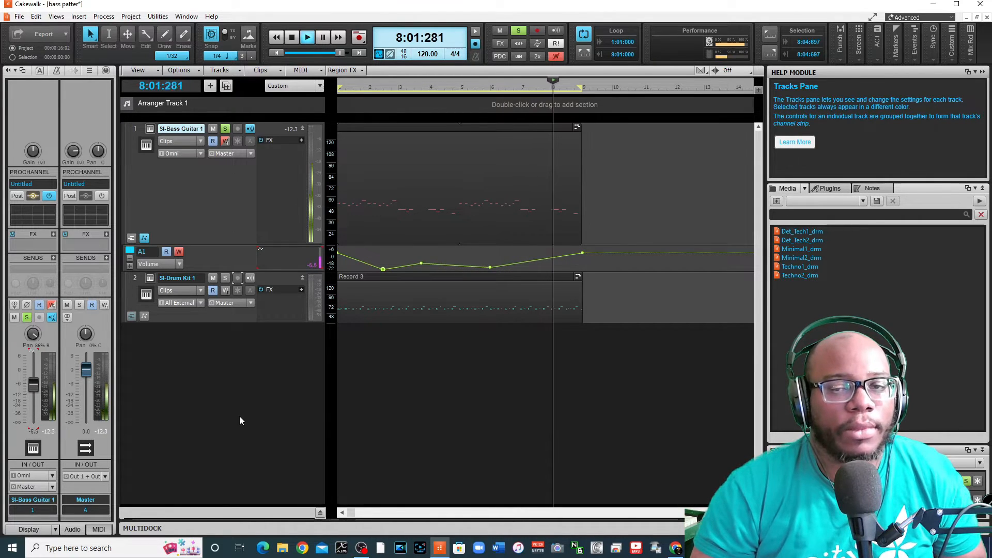
click(291, 38)
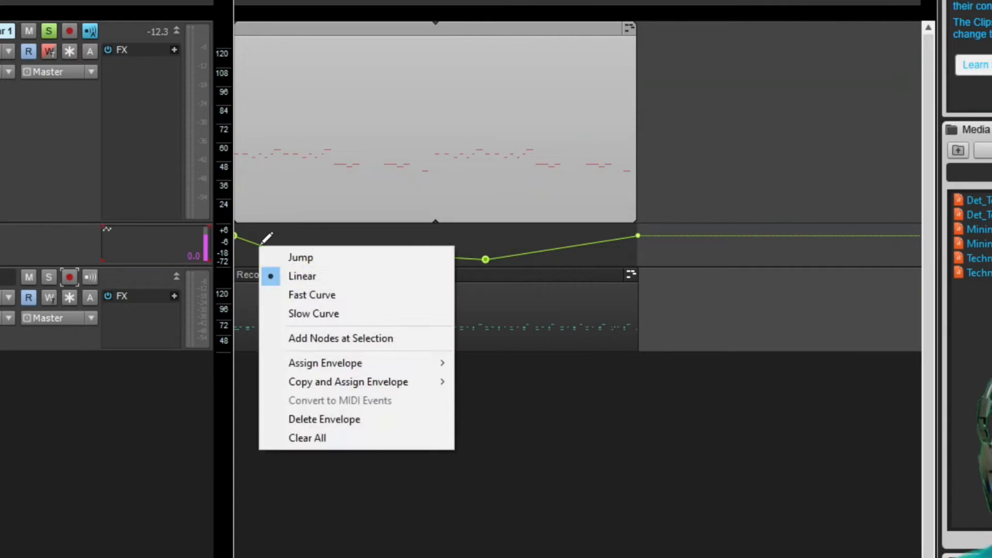
mouse_move(307, 438)
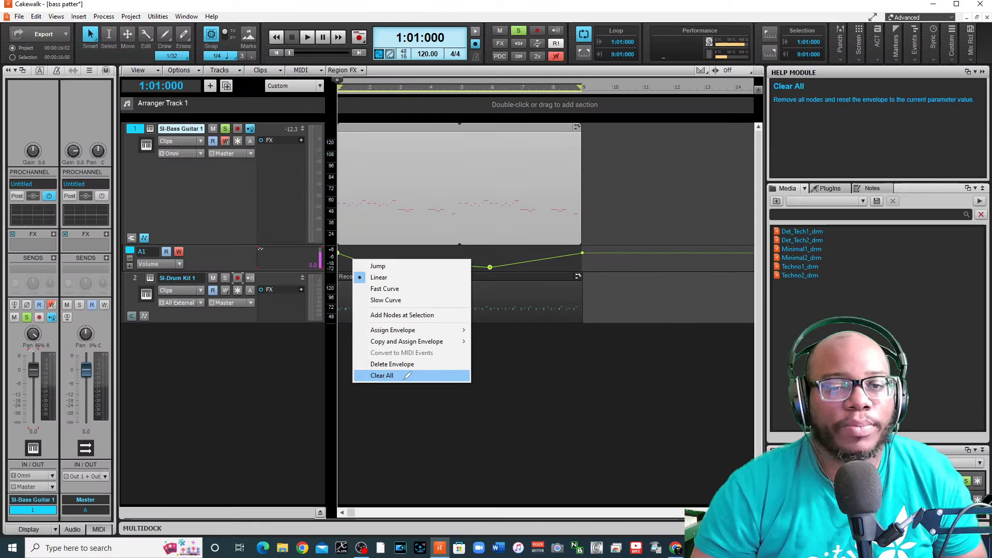
Step: Clear all nodes from the bass volume envelope
click(381, 375)
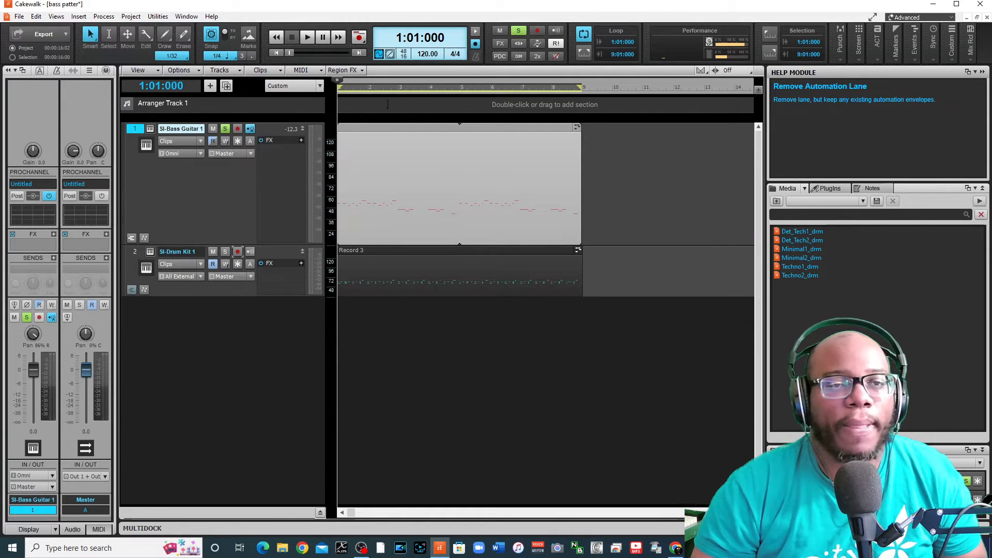
mouse_move(145, 130)
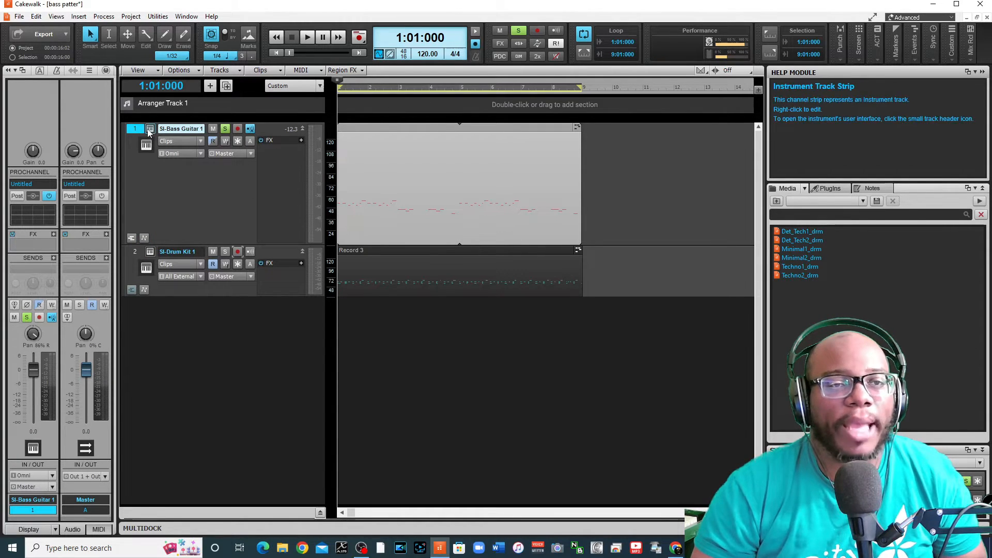
Step: Open the SI-Bass Guitar instrument, record its Pan, Treble, Drive and Compress knob moves, then stop
click(150, 130)
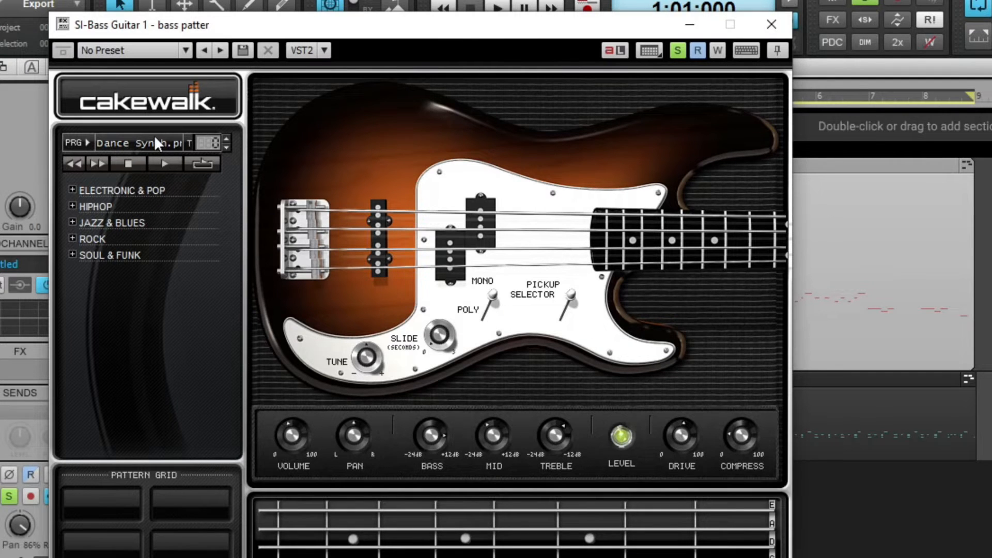
mouse_move(727, 60)
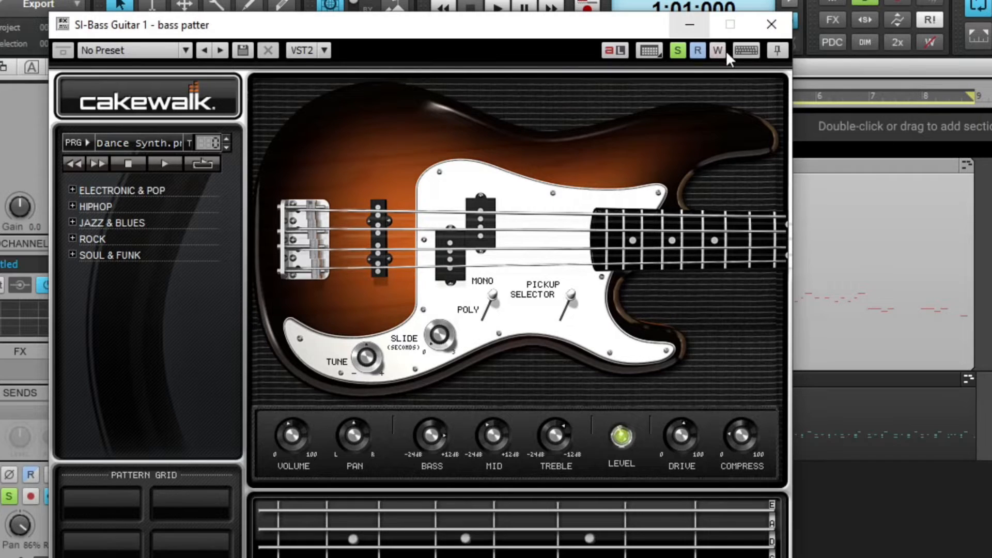
mouse_move(717, 50)
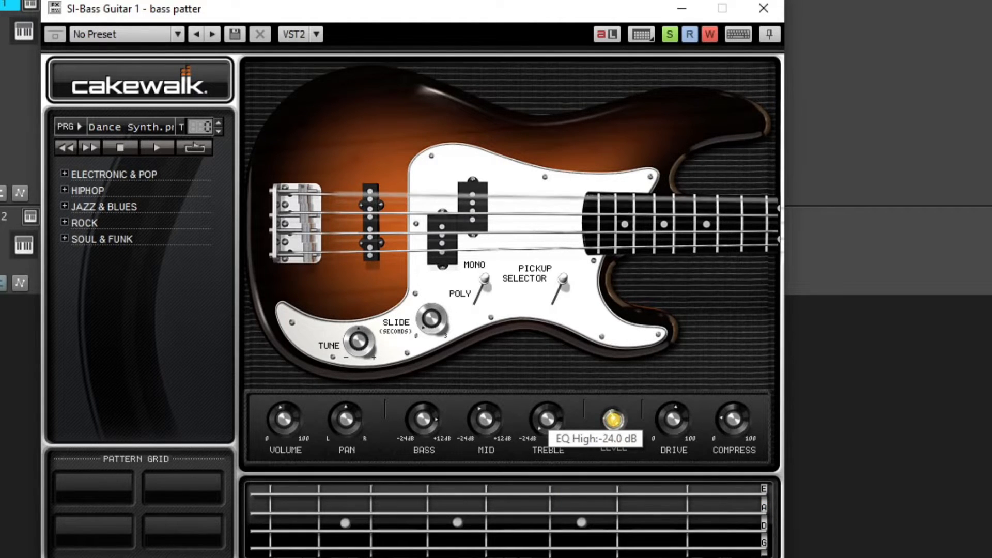
mouse_move(612, 440)
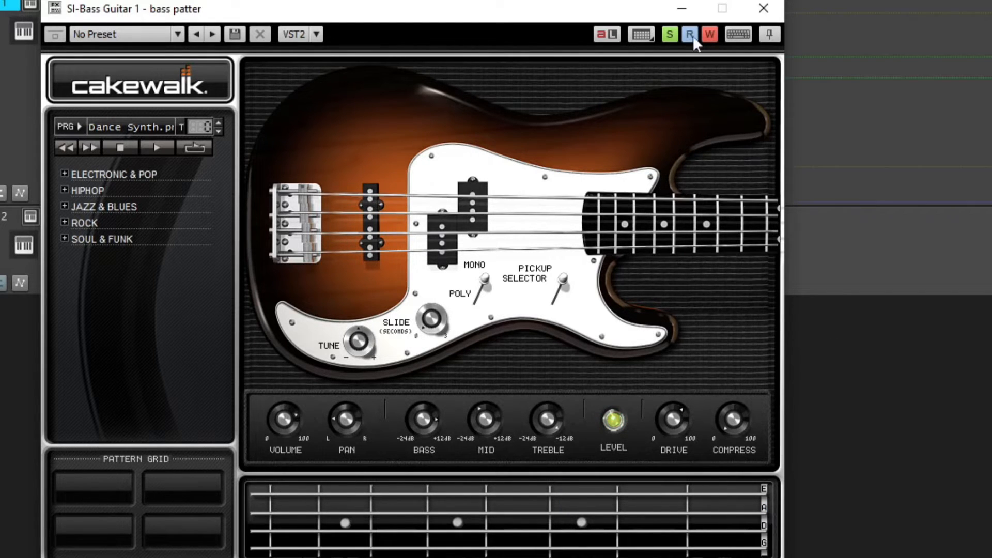
mouse_move(618, 89)
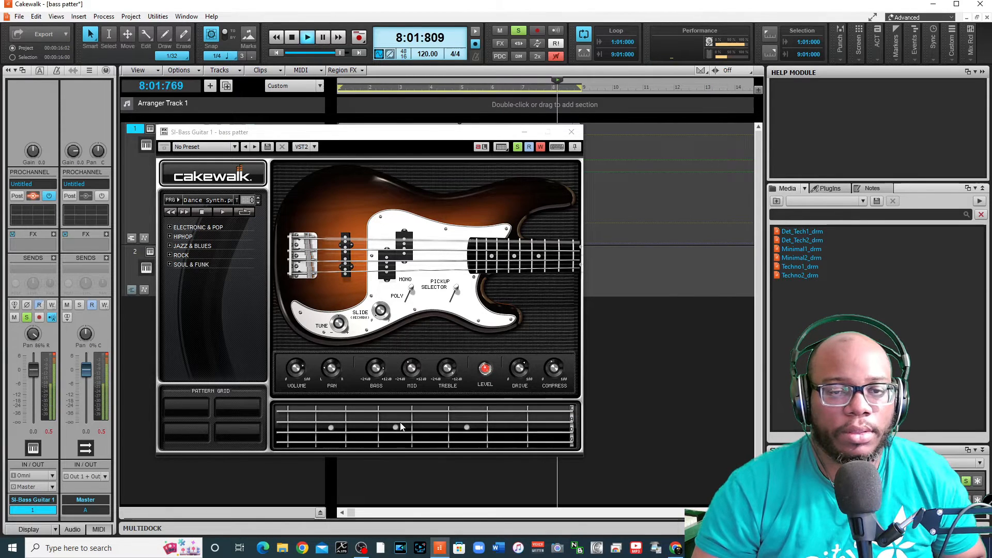
click(292, 37)
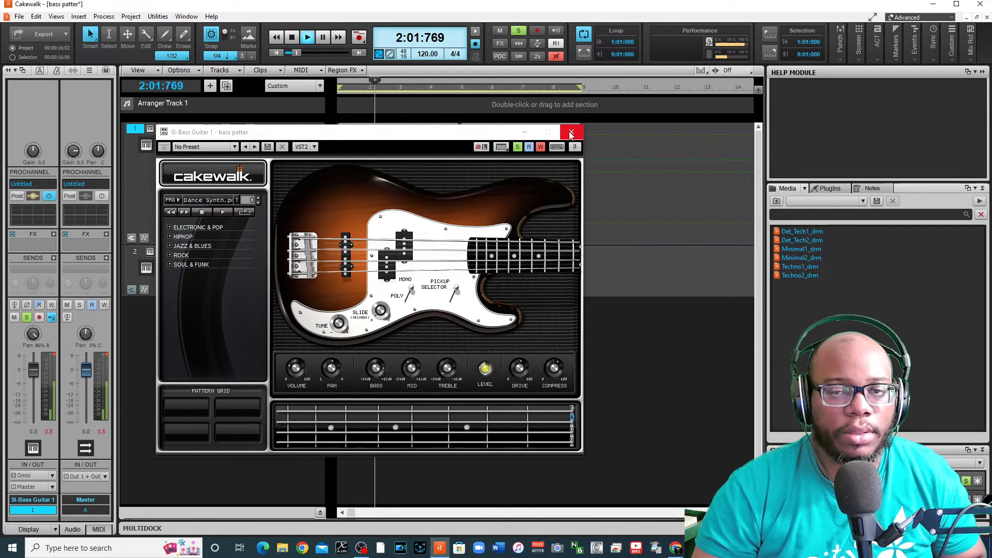
Step: Close the instrument window, show the four automation lanes and select all their envelopes
click(570, 133)
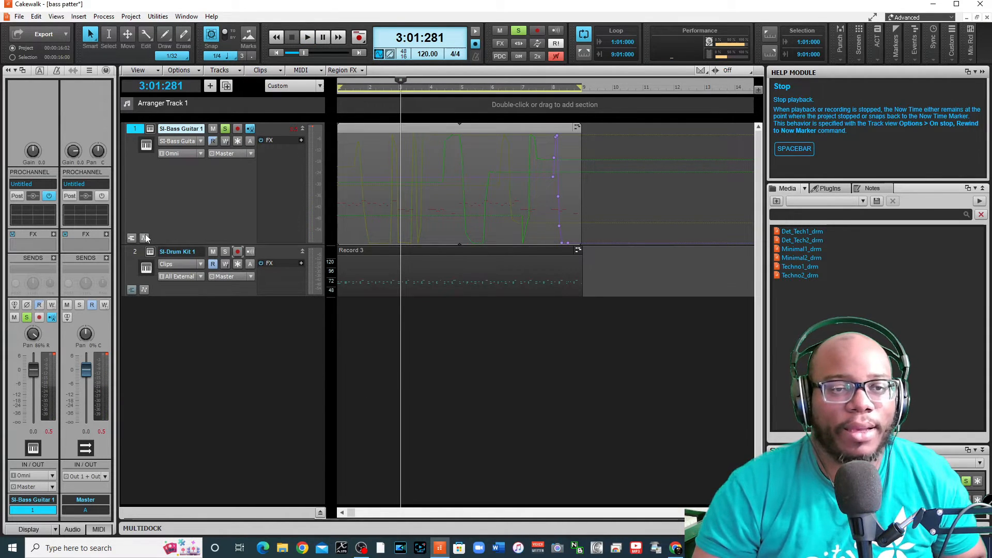
click(145, 237)
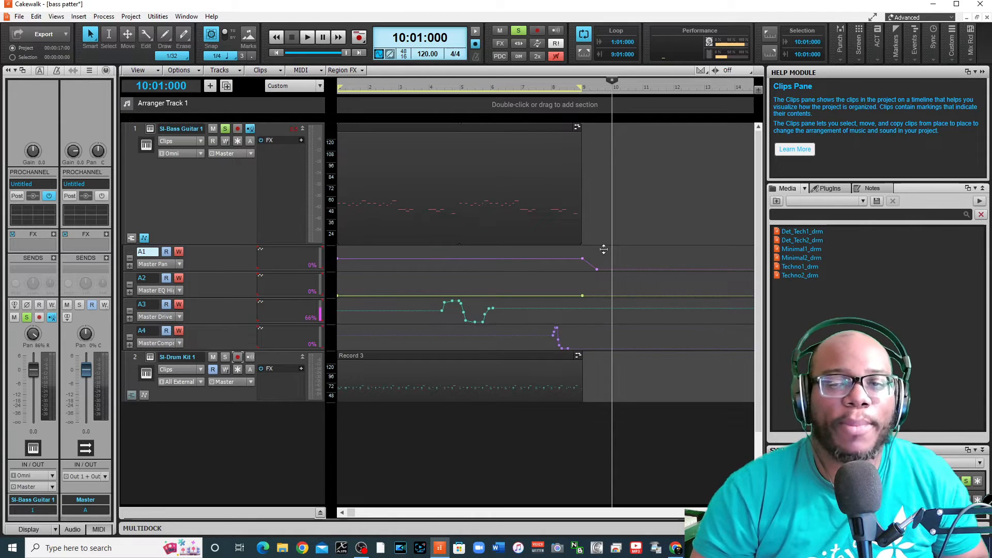
click(604, 89)
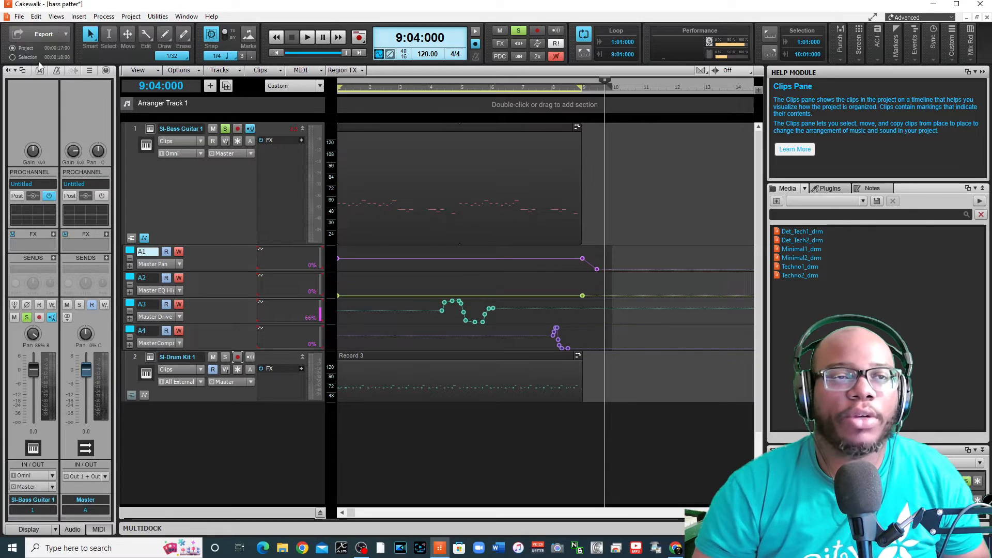
Step: Delete the selected Track/Bus Automation via Edit > Delete Special
click(35, 15)
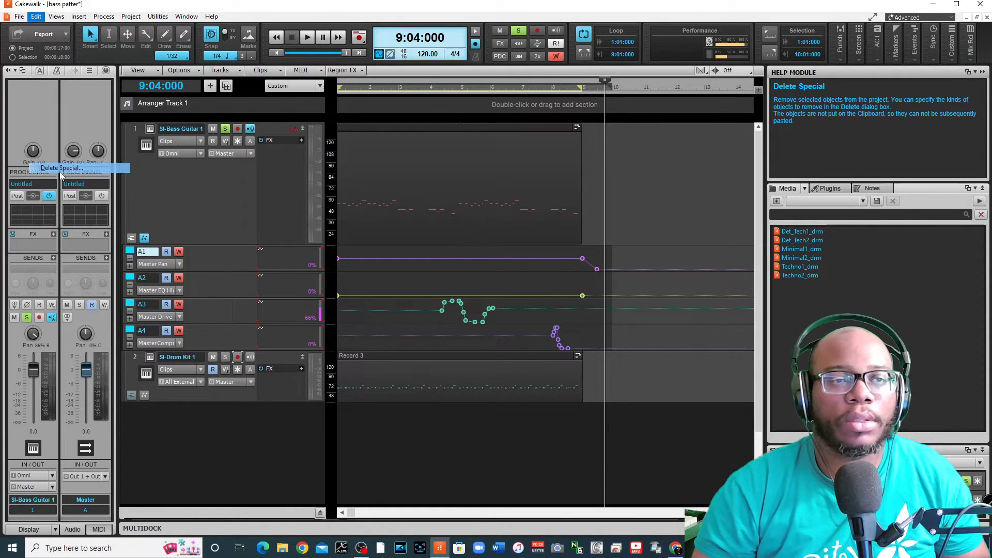
click(59, 167)
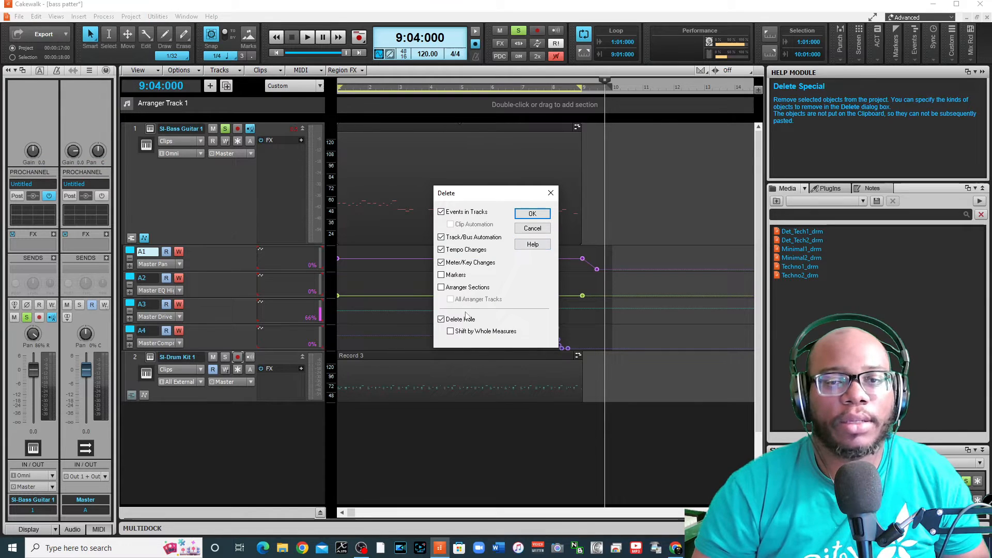
click(531, 213)
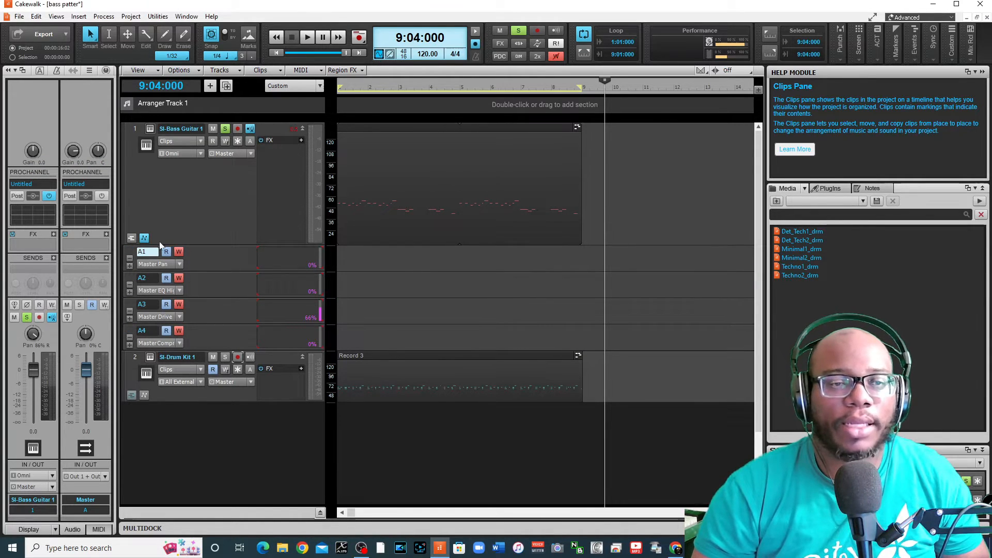
Step: Hide the now-empty bass automation lanes
click(145, 238)
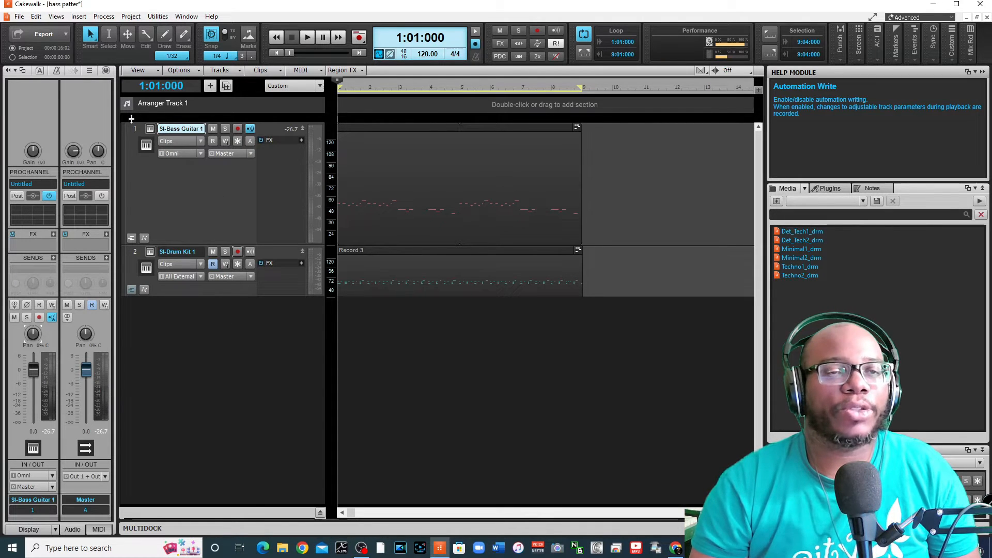
mouse_move(150, 129)
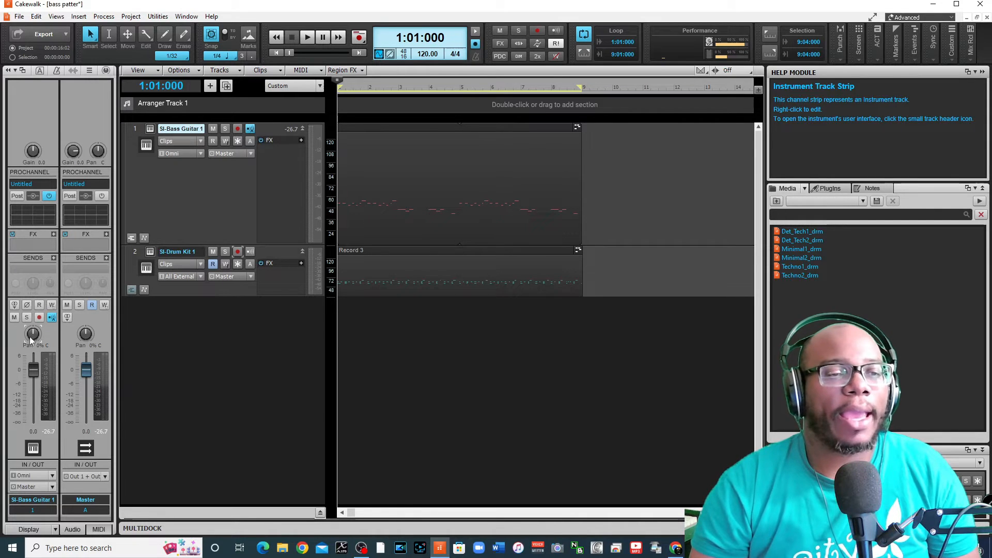
mouse_move(32, 334)
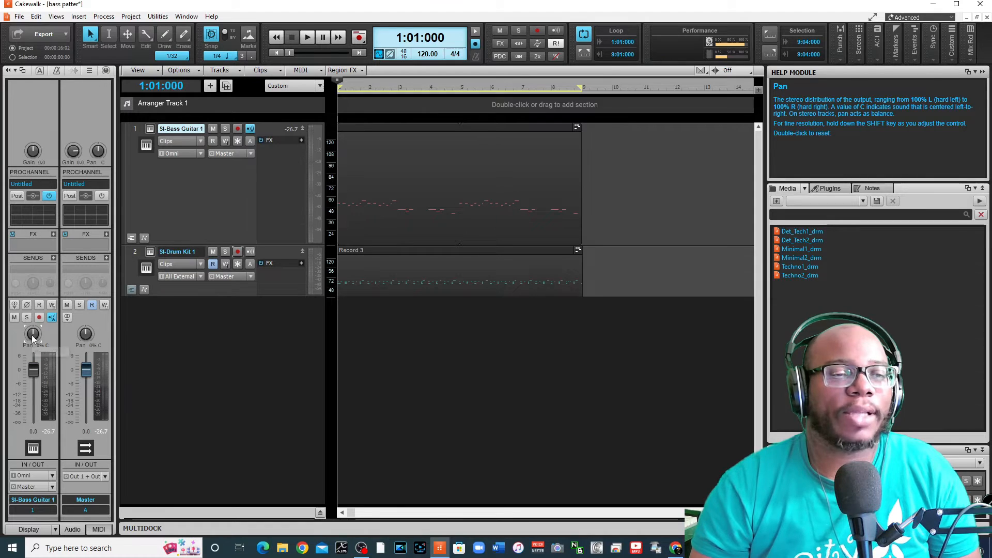
mouse_move(33, 334)
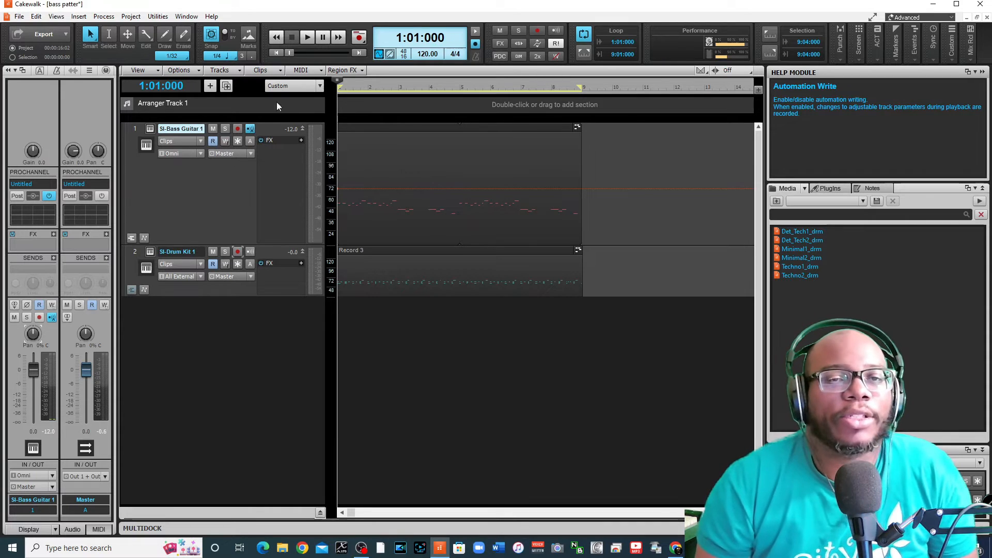
mouse_move(339, 187)
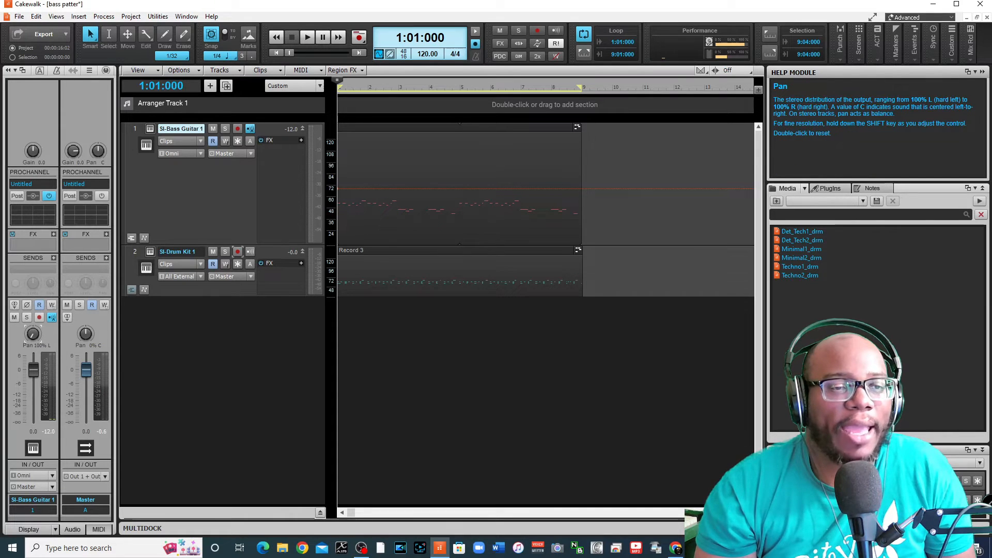
mouse_move(286, 111)
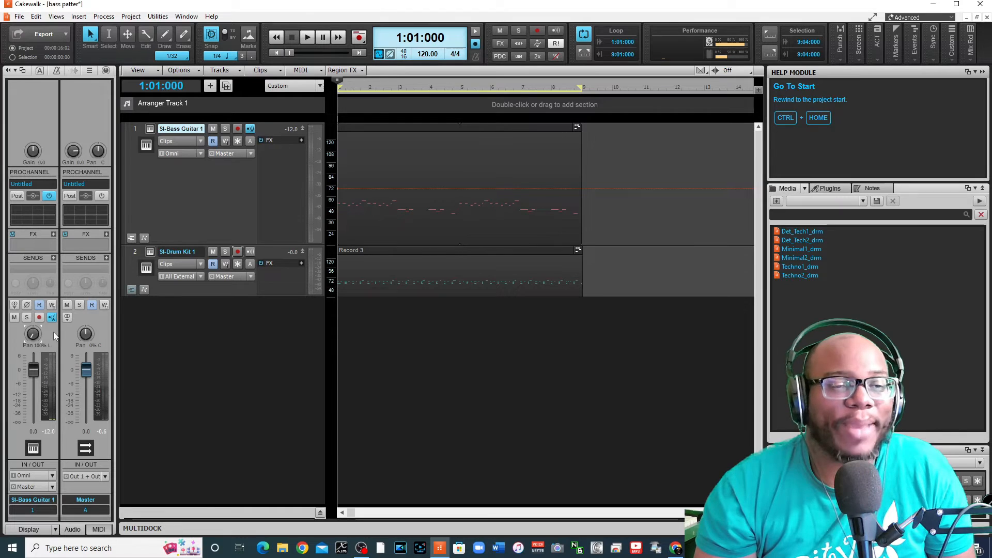
Step: Play from the beginning and stop around bar 4
click(307, 37)
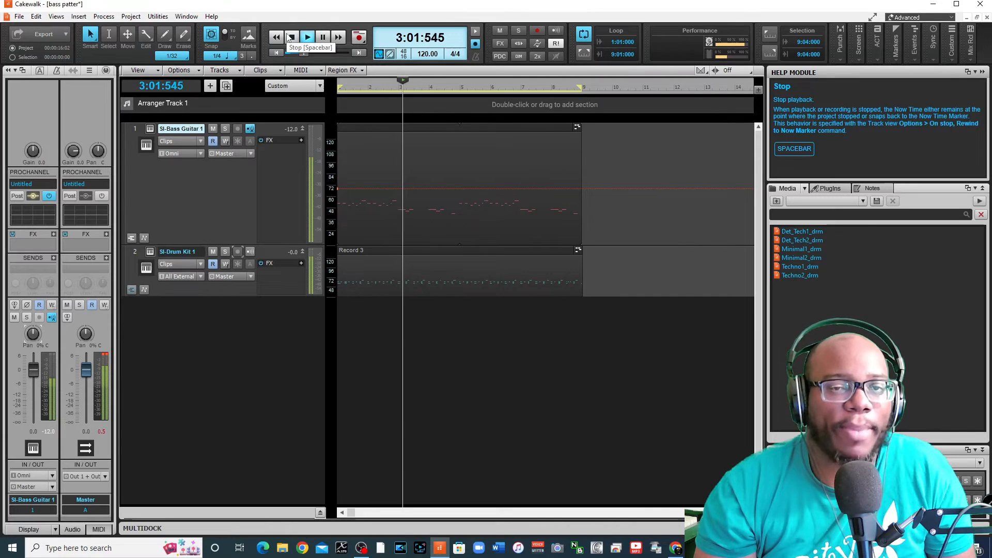
click(307, 36)
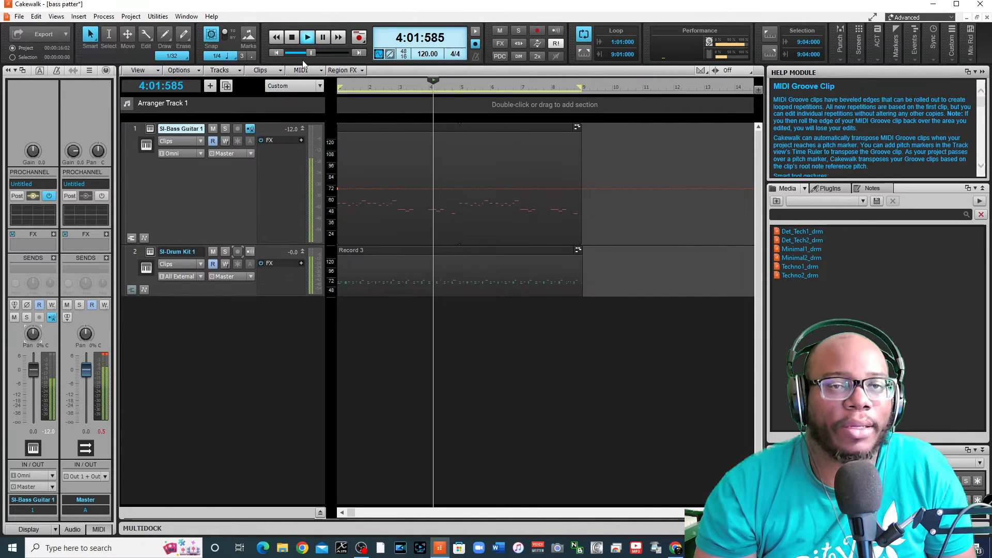
click(291, 37)
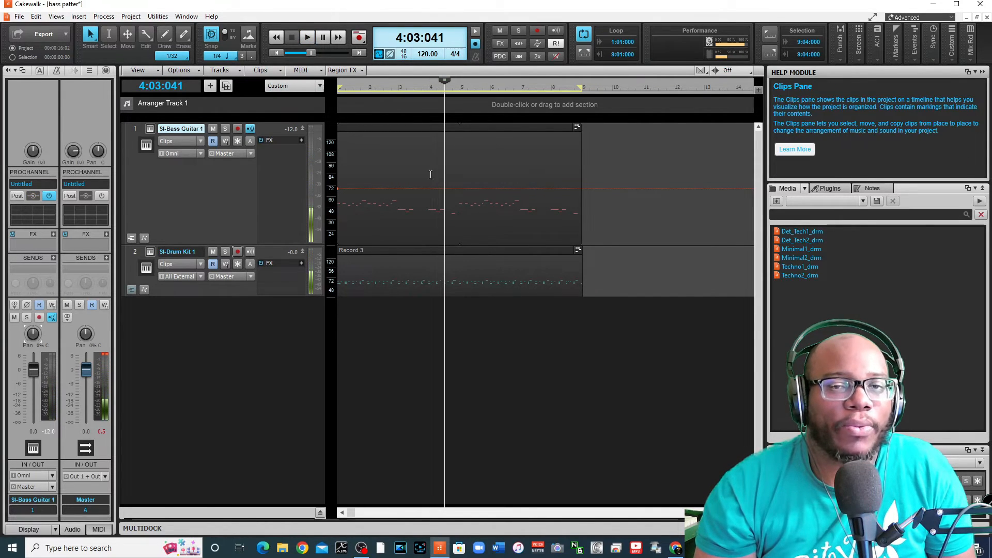
mouse_move(446, 203)
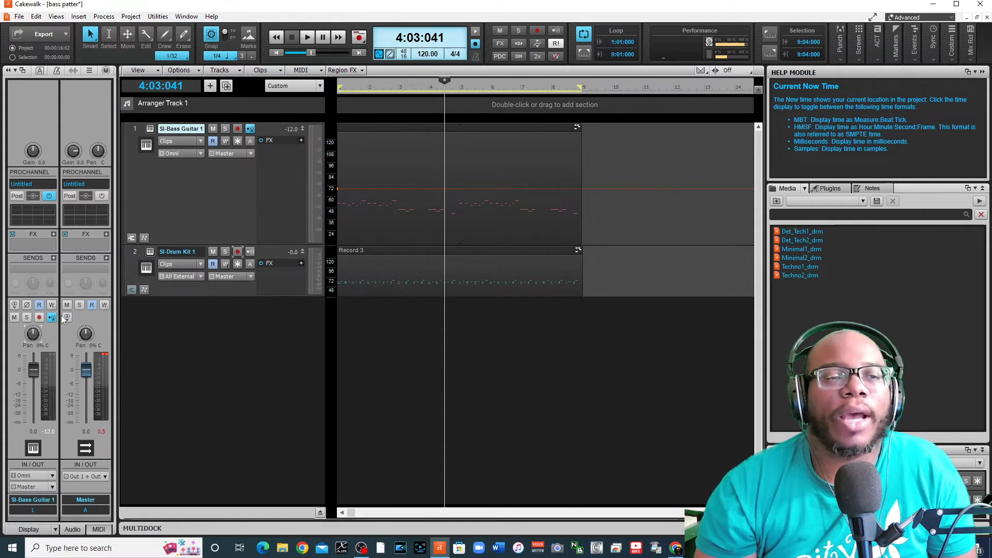
mouse_move(98, 285)
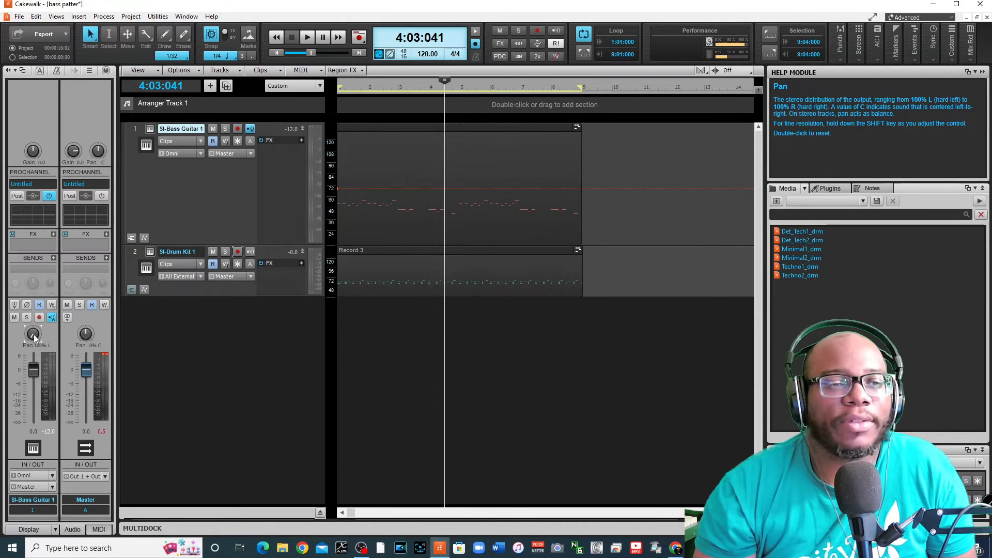
Step: Take an Automation Snapshot of Pan at 100% L, then play back the pan step
right_click(32, 334)
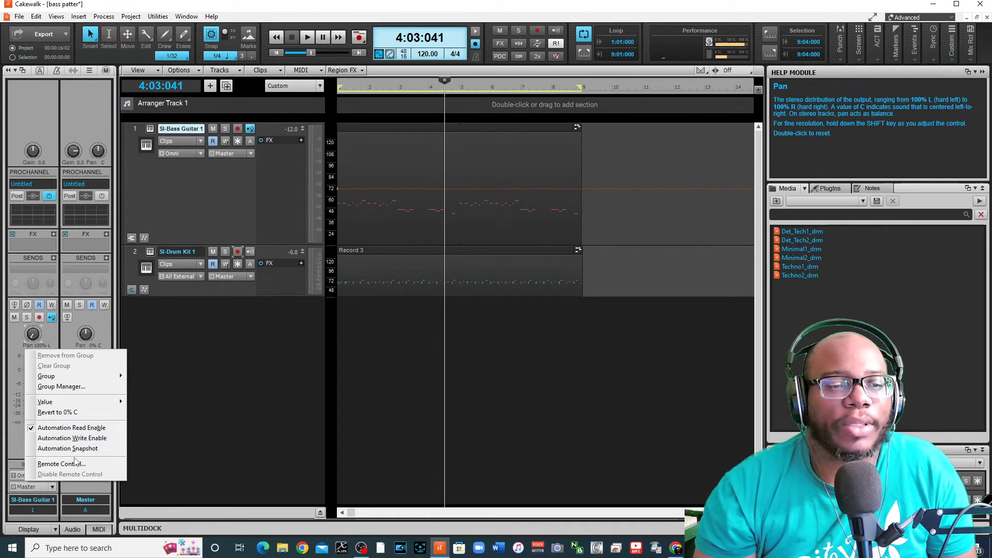
mouse_move(67, 448)
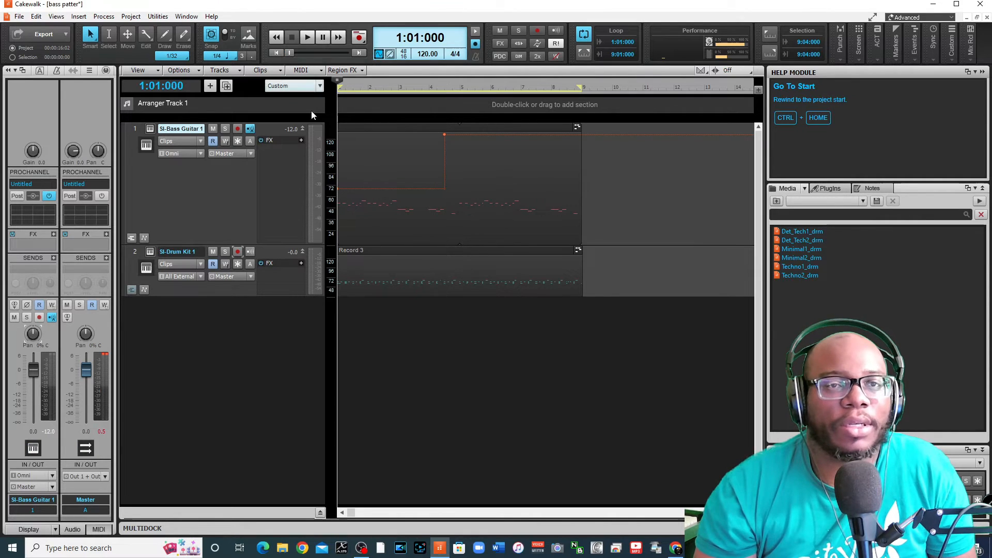
mouse_move(33, 334)
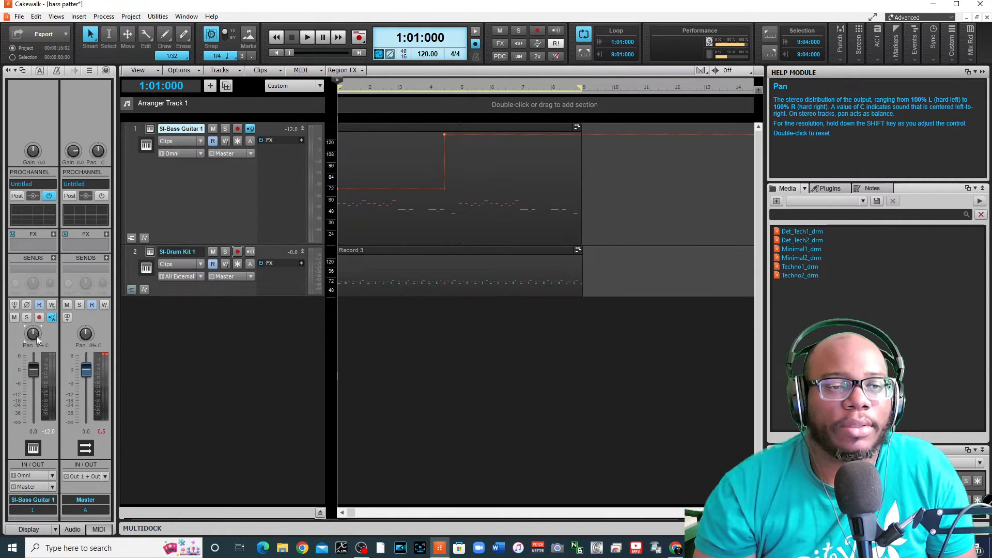
click(308, 37)
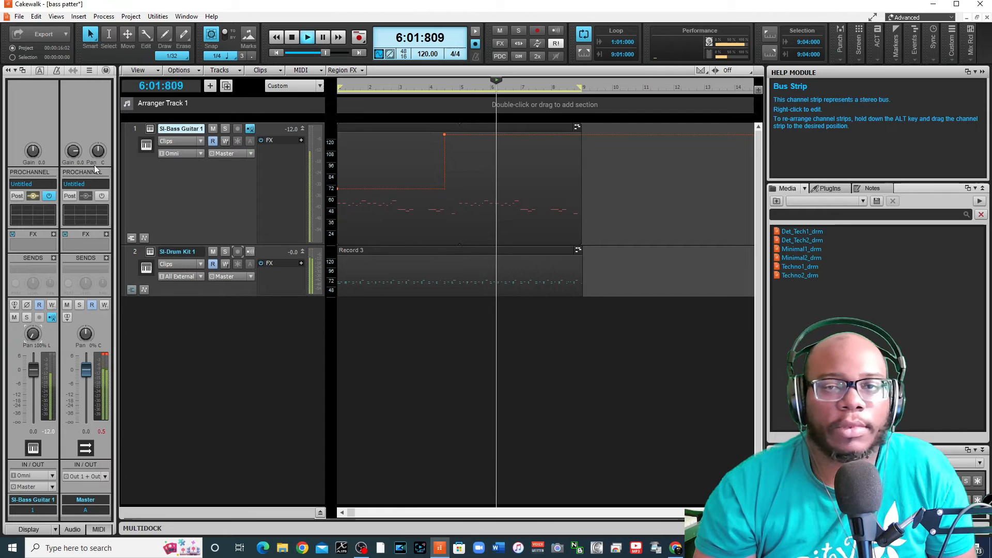
click(292, 37)
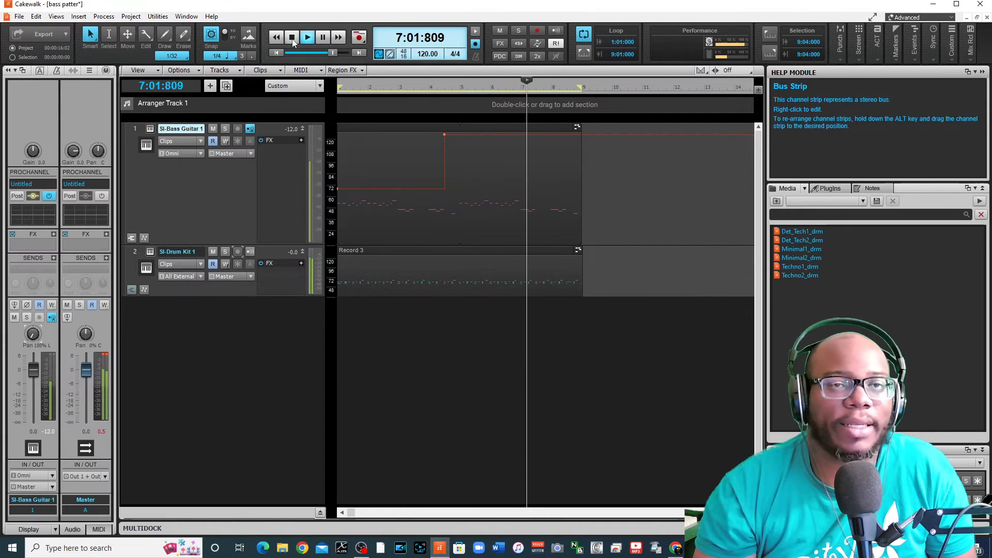
click(291, 37)
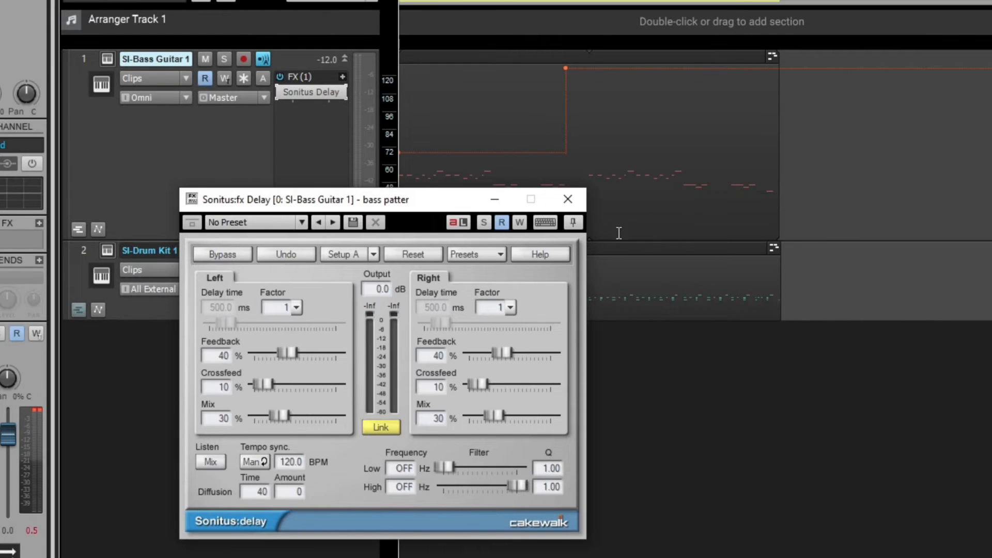
mouse_move(310, 252)
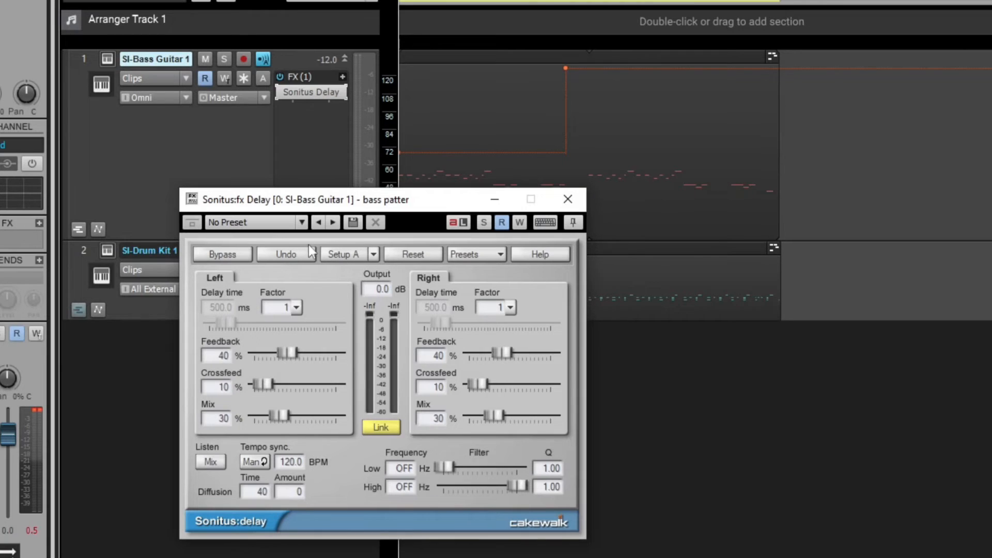
Step: Set the Sonitus Delay to Host tempo sync, Factor 1/3, Feedback 26%, Crossfeed 0%, Mix 100%
click(473, 254)
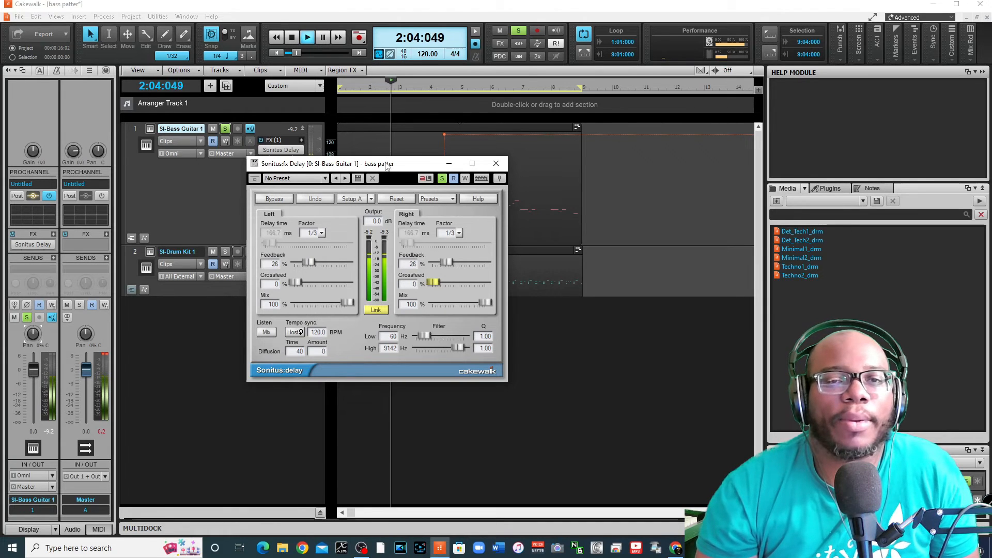
Step: Turn on Automation Write (W) for the Sonitus Delay and drop Mix to 0%, playback stopped
drag(348, 163, 343, 185)
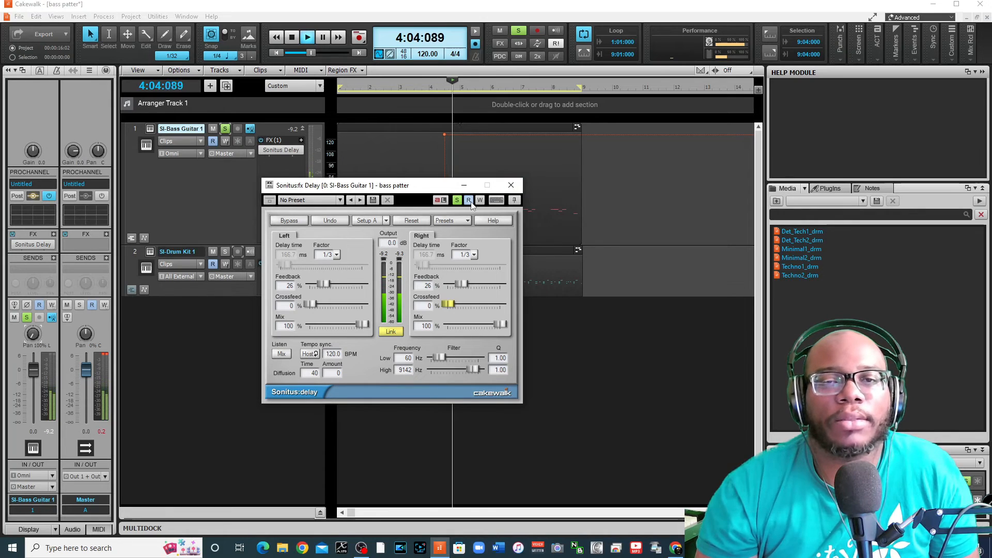
mouse_move(469, 200)
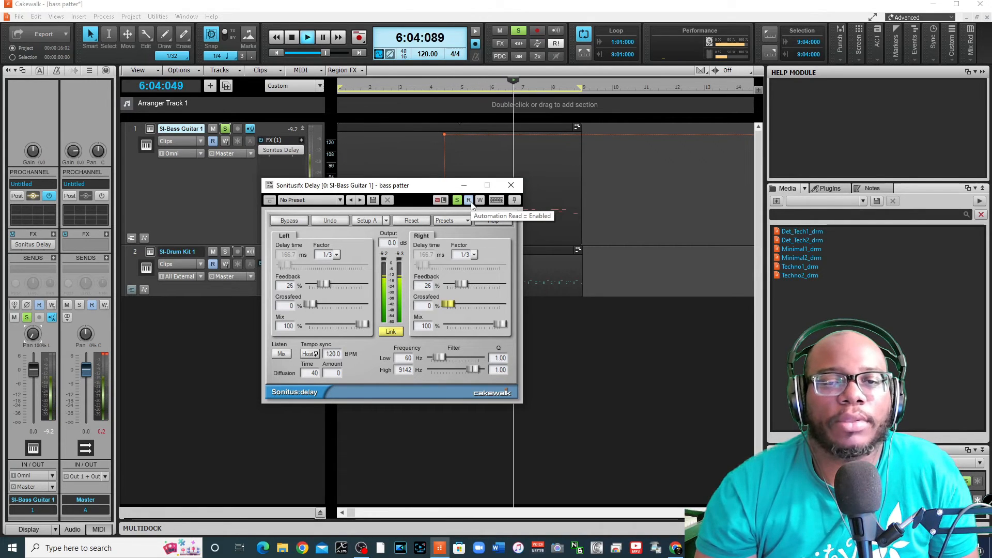
click(479, 199)
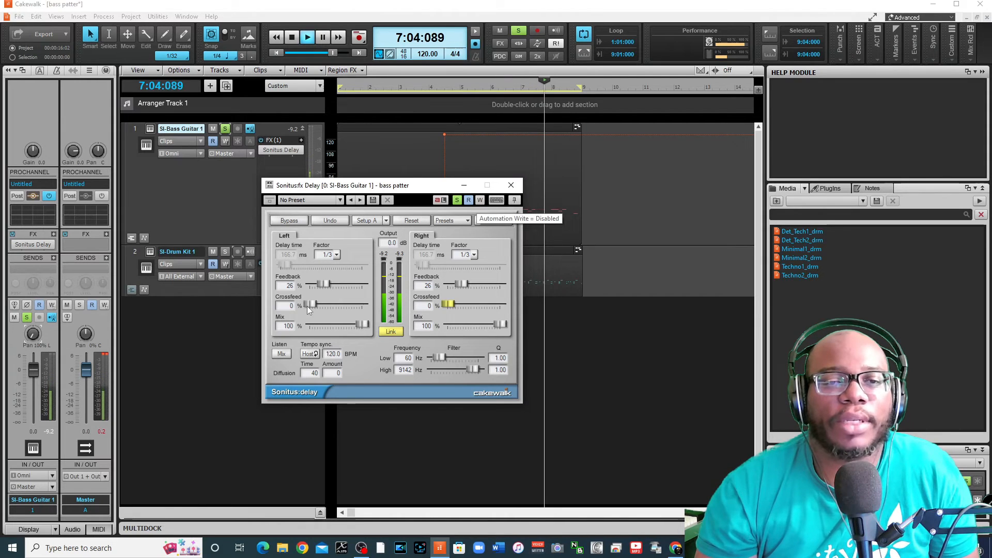
click(307, 37)
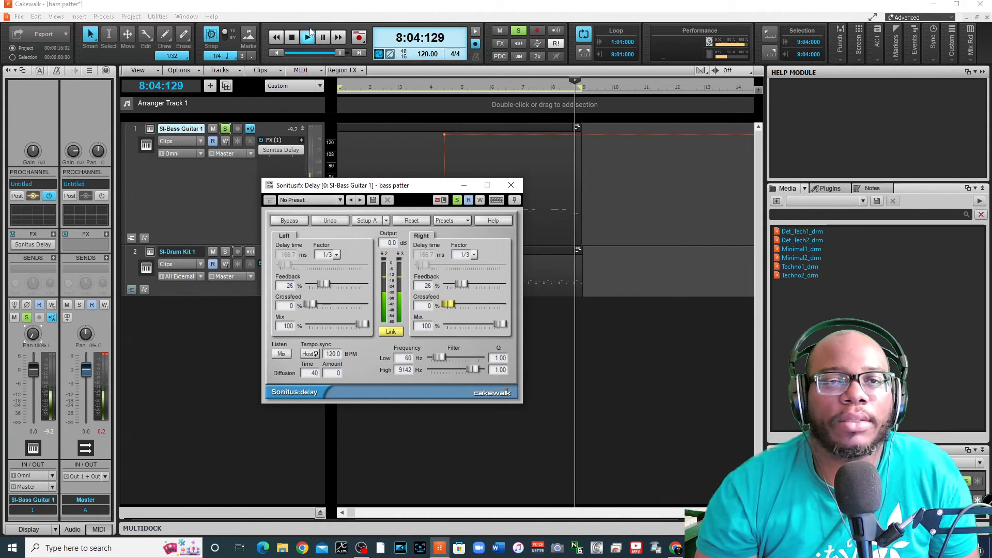
click(291, 37)
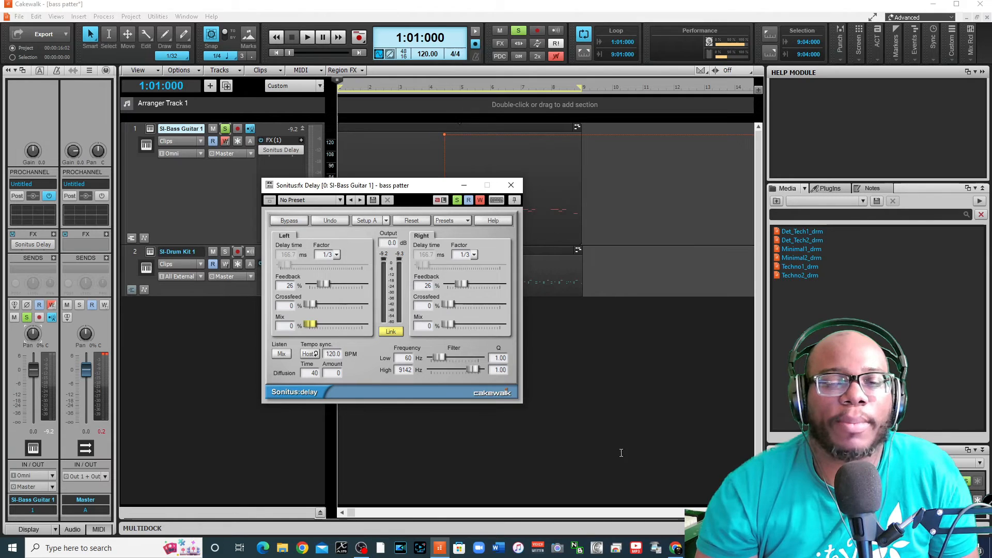
mouse_move(307, 36)
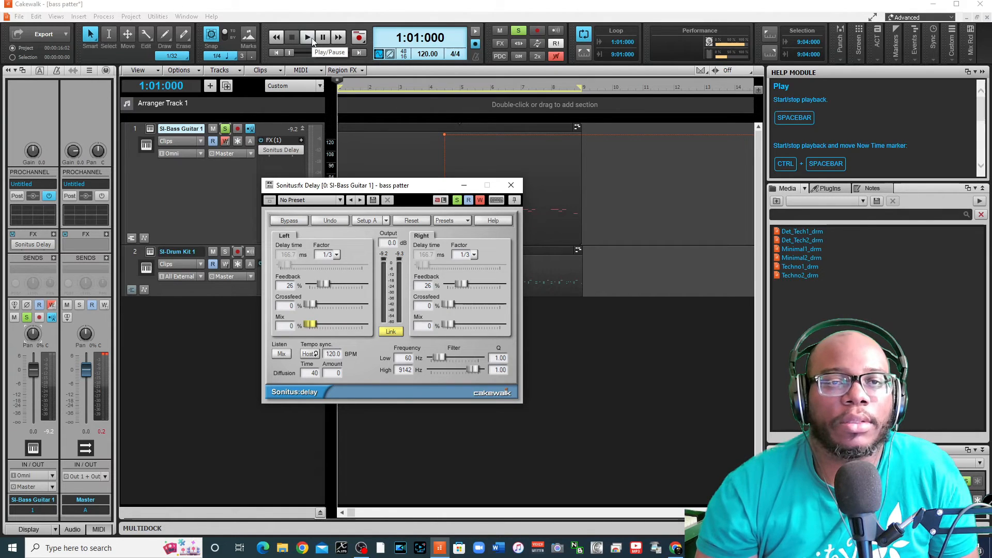
Step: Record two rising Mix swells during playback, then stop and rewind to the project start
click(307, 37)
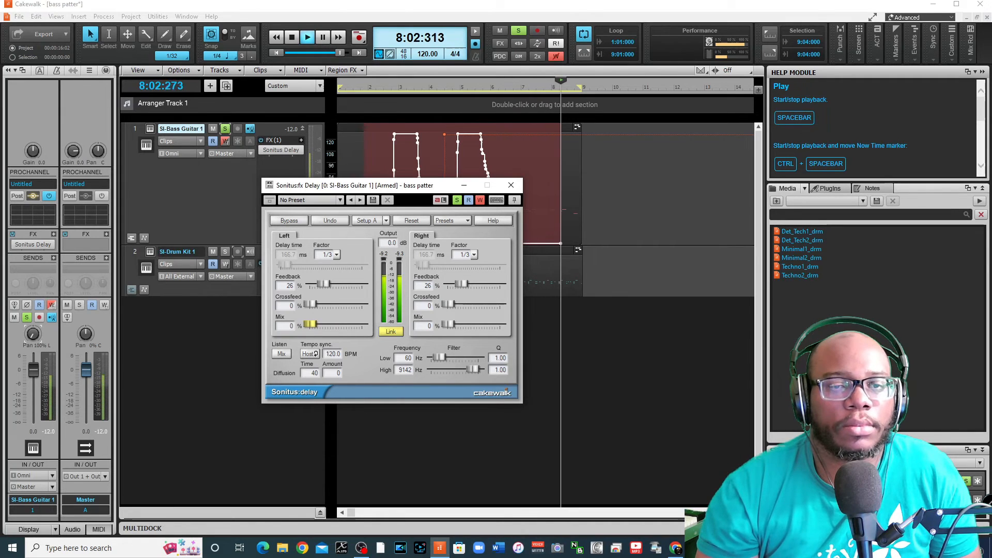
click(291, 37)
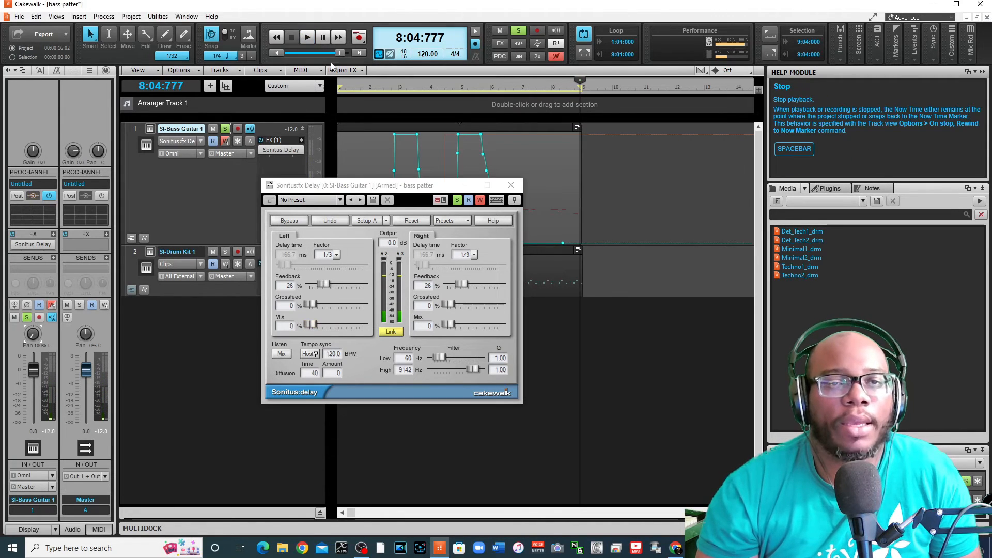
click(275, 53)
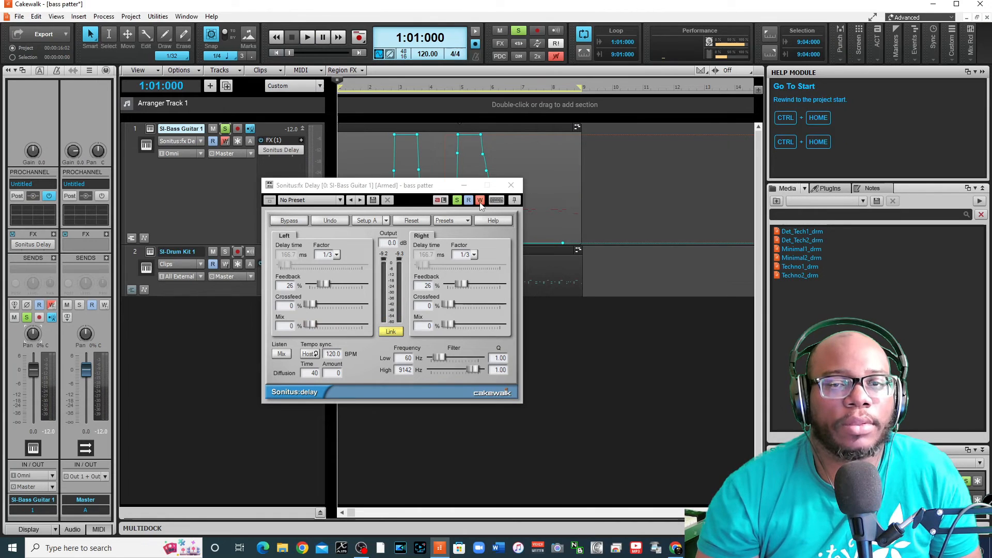
Step: Turn off W, audition the recorded mix envelope, and close the Sonitus Delay window
click(308, 37)
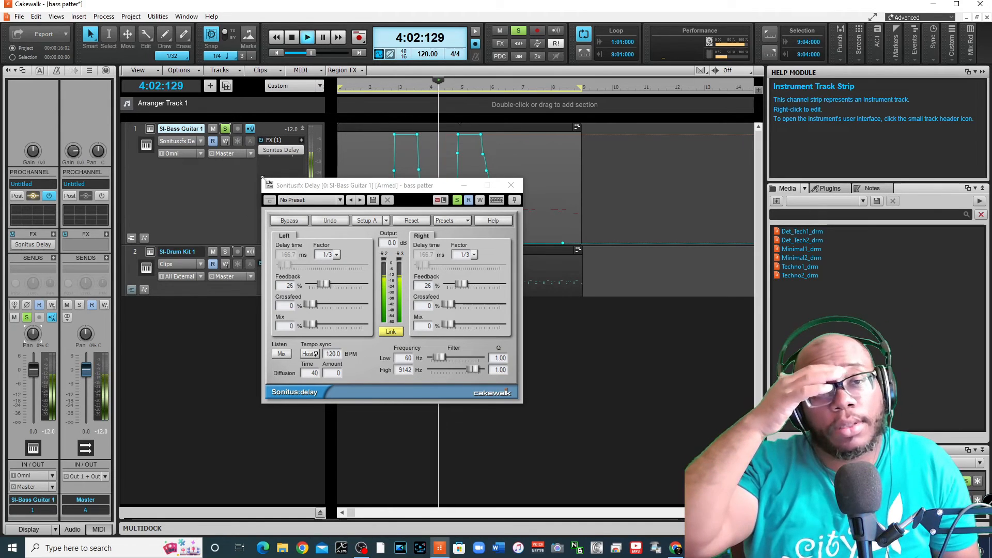
click(307, 37)
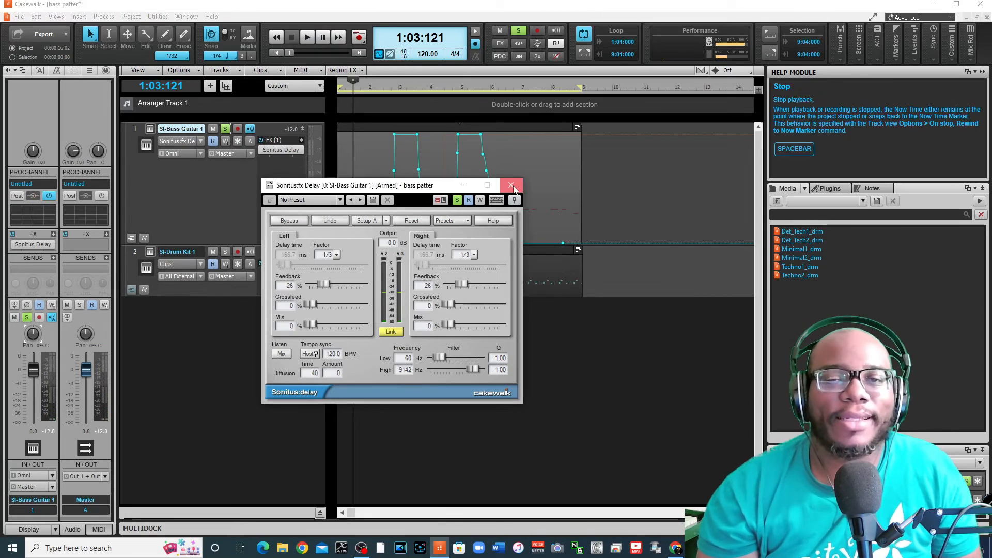
click(511, 186)
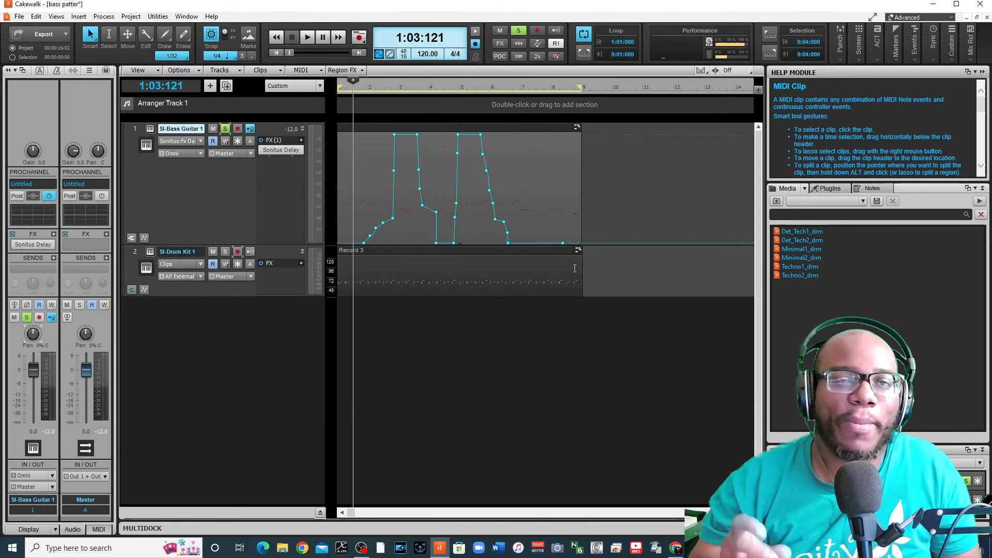